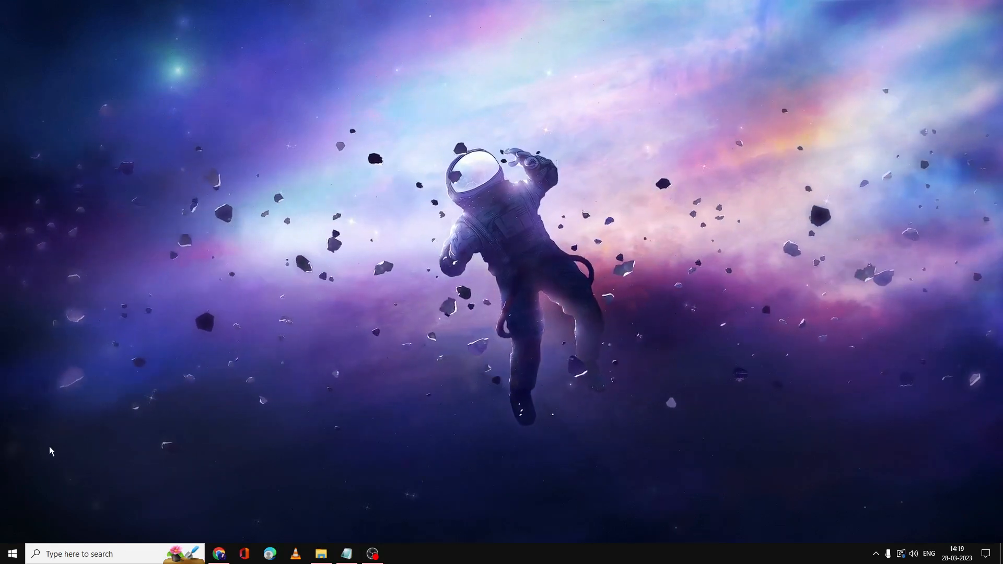
- Show the Accounts sign-in options, where Windows Hello Fingerprint reports no compatible scanner
left_click(397, 554)
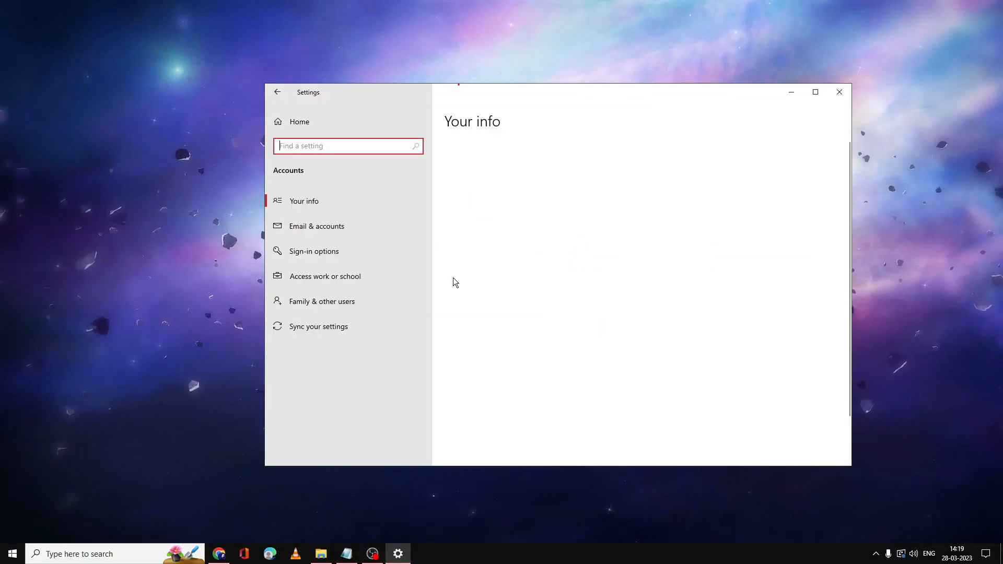
left_click(315, 251)
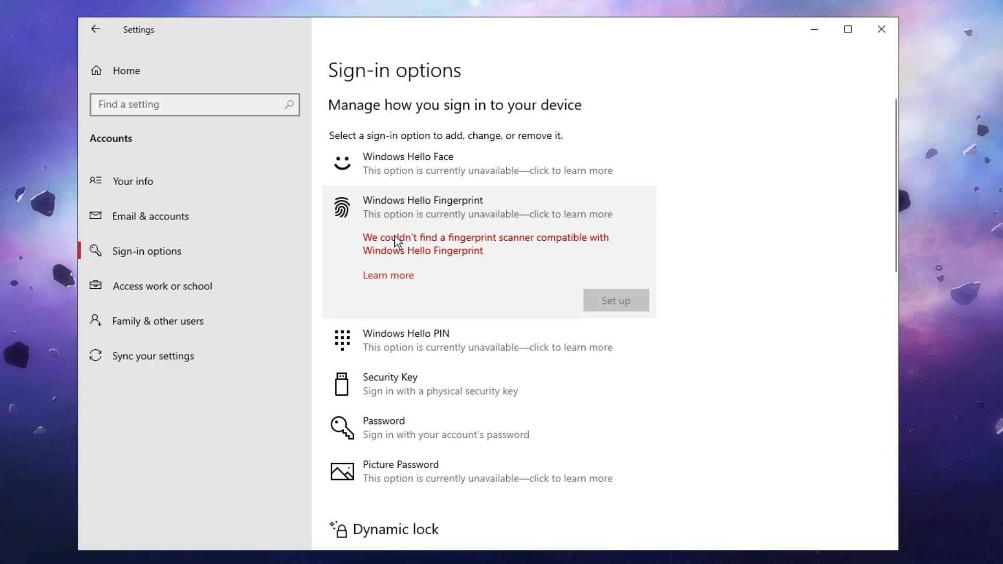
mouse_move(515, 245)
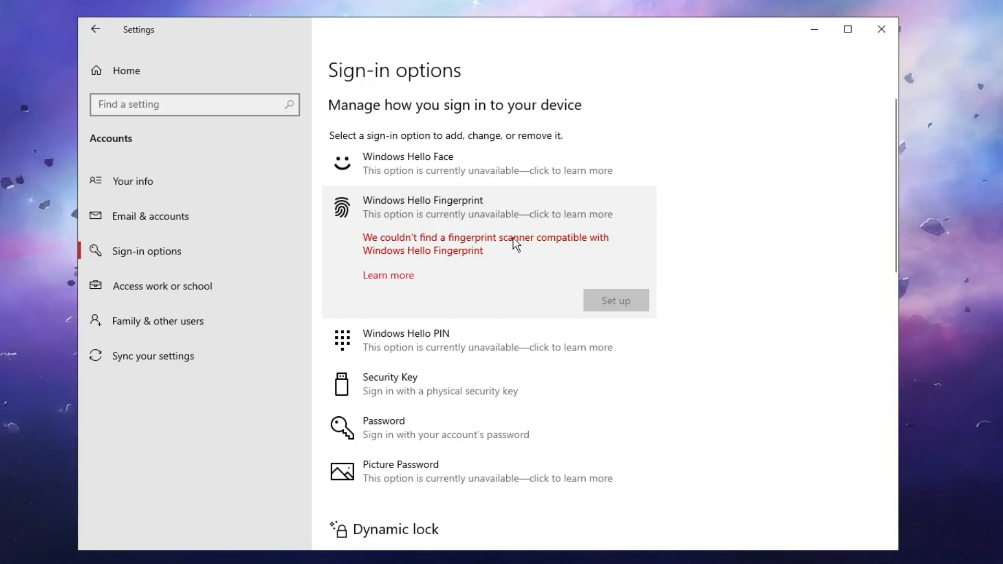
mouse_move(446, 257)
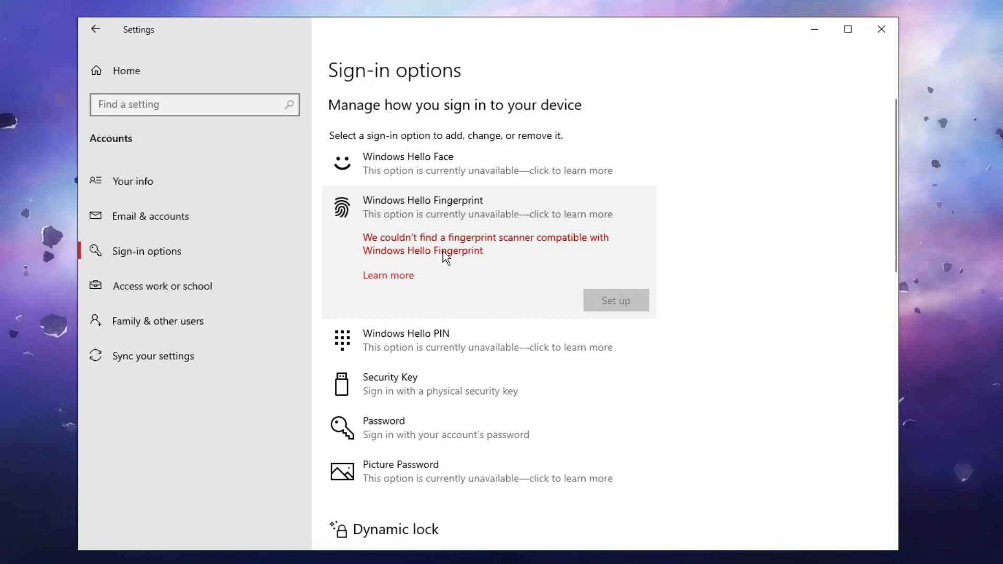
mouse_move(524, 295)
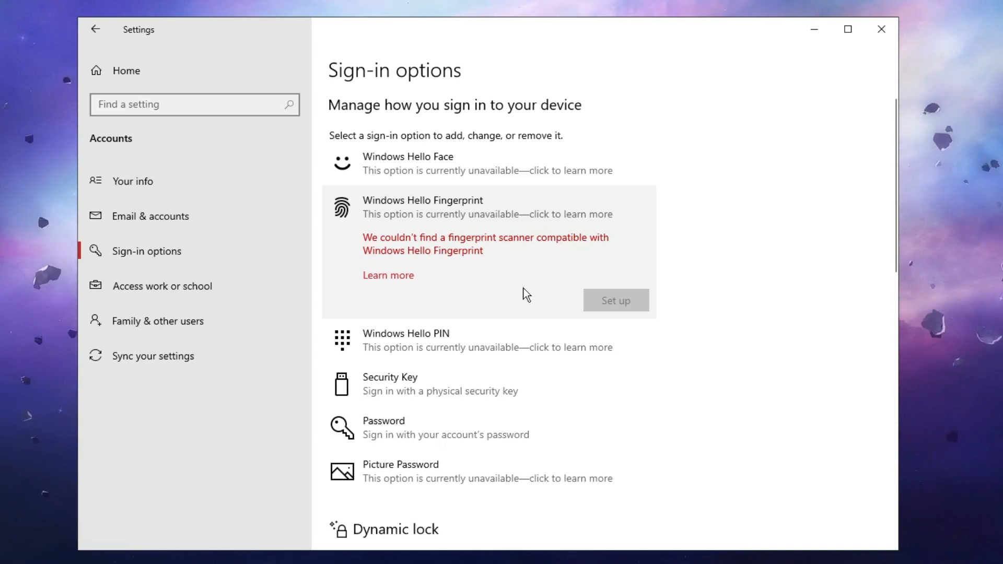
mouse_move(615, 307)
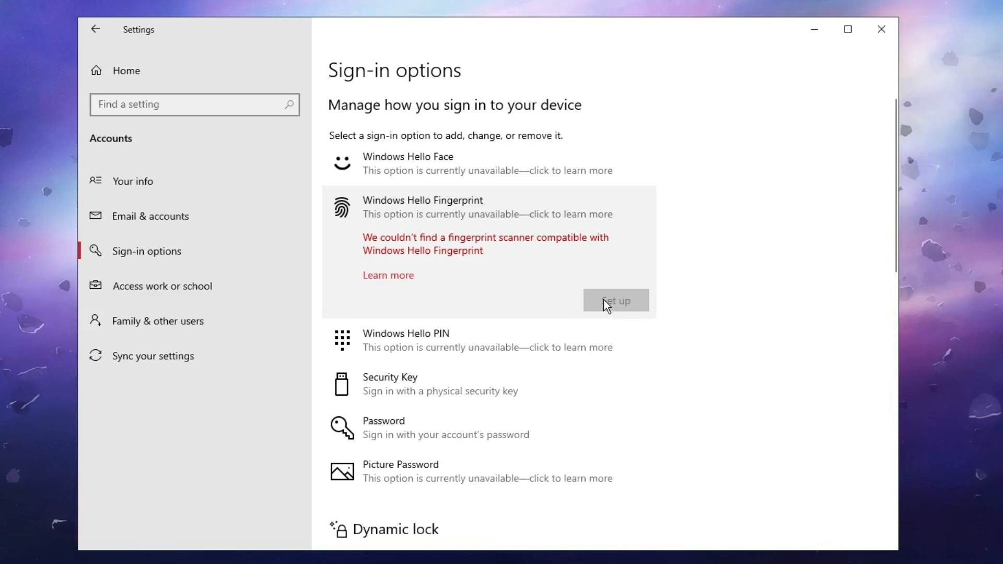
mouse_move(534, 282)
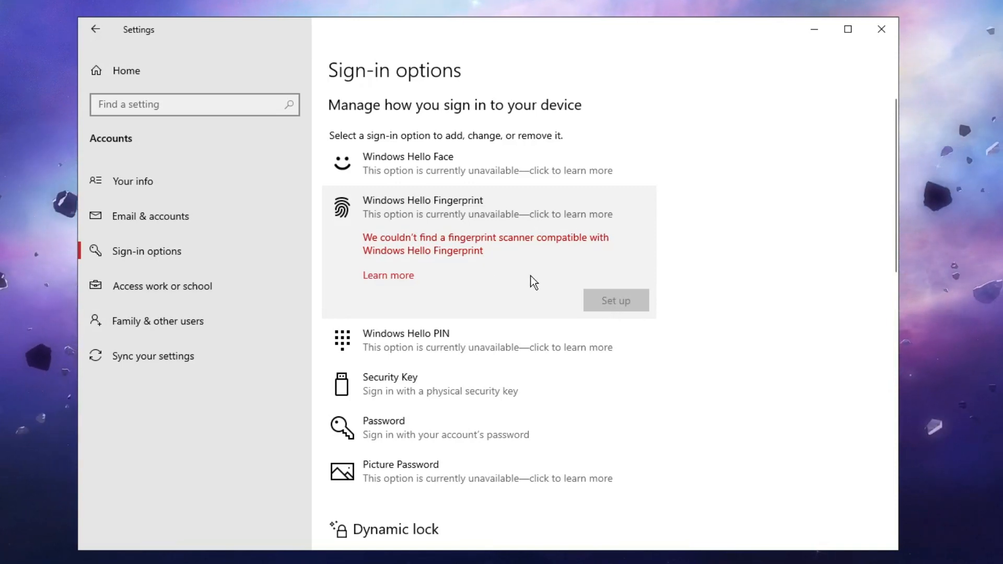
mouse_move(521, 272)
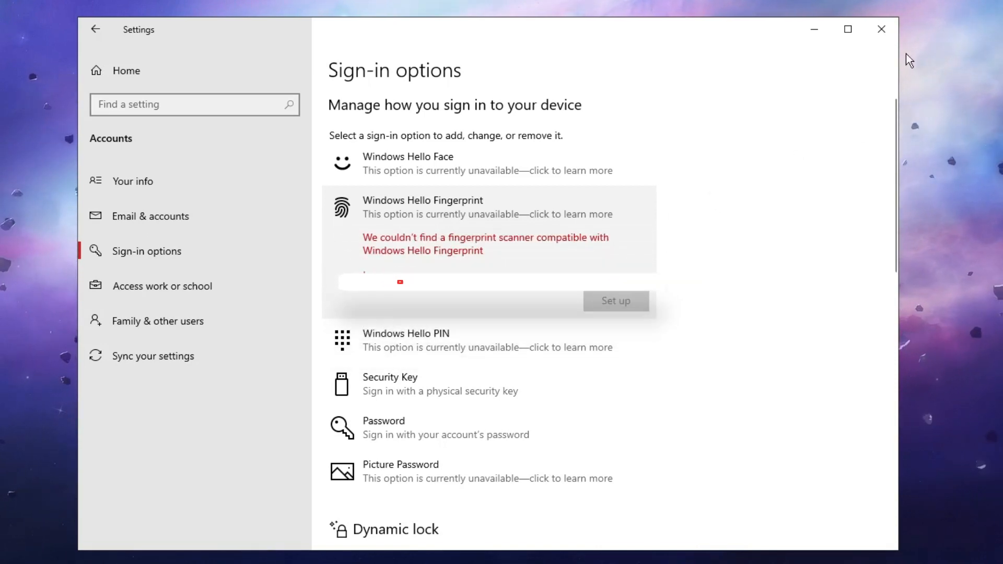
- Launch Command Prompt as administrator from the taskbar search for 'cmd'
left_click(880, 30)
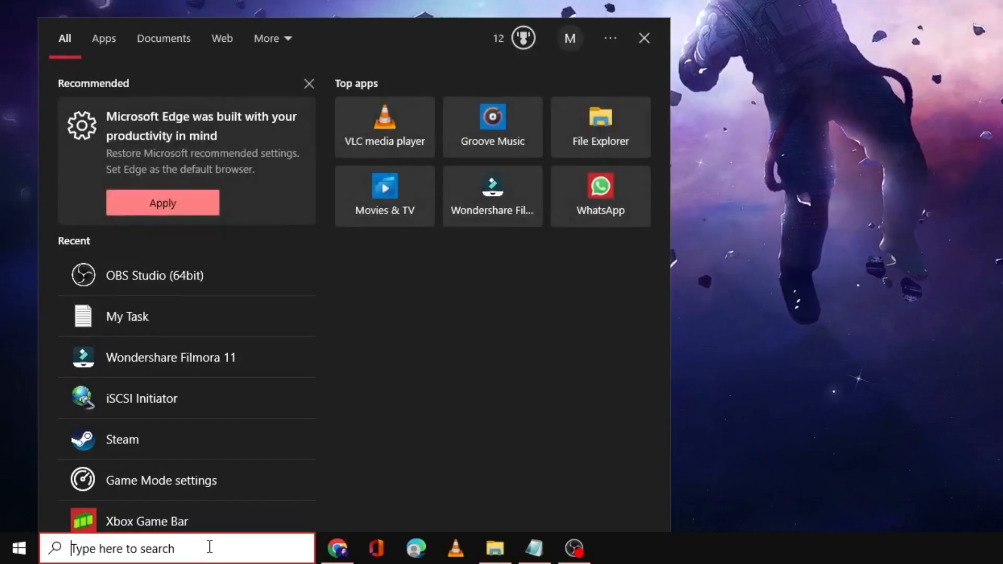
type("cmd")
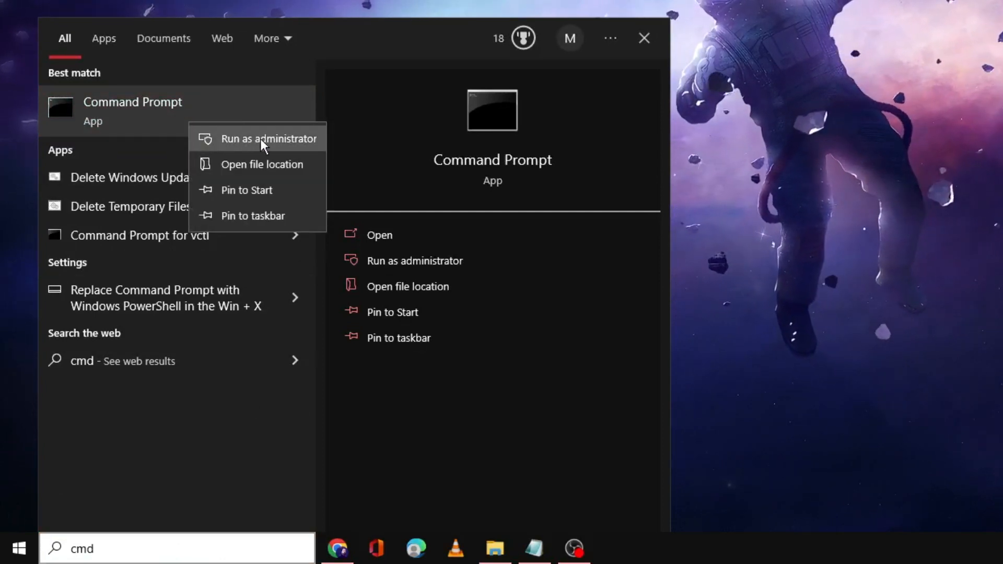
left_click(269, 139)
type("sf")
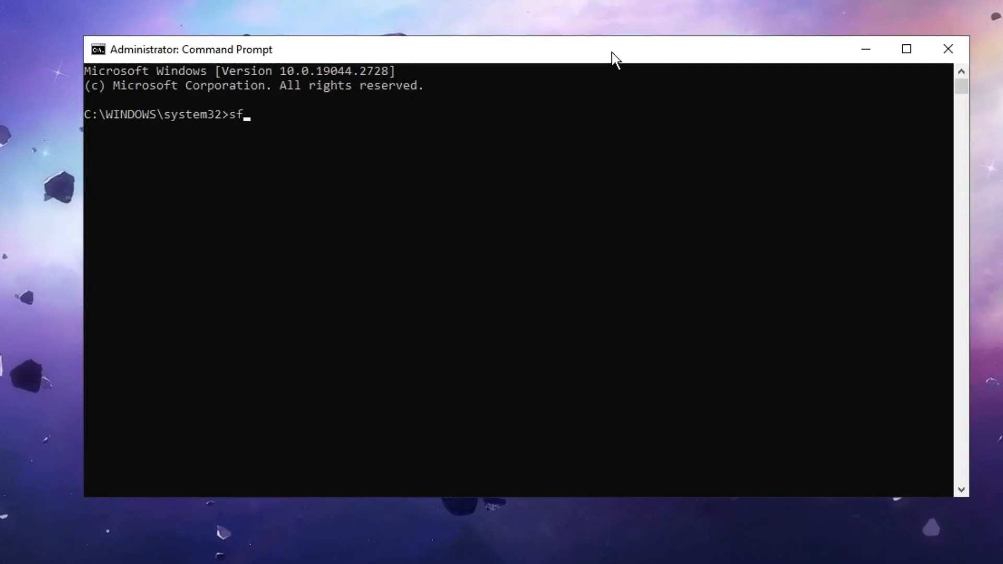
- Run the system file checker scan with sfc /scannow
type("c")
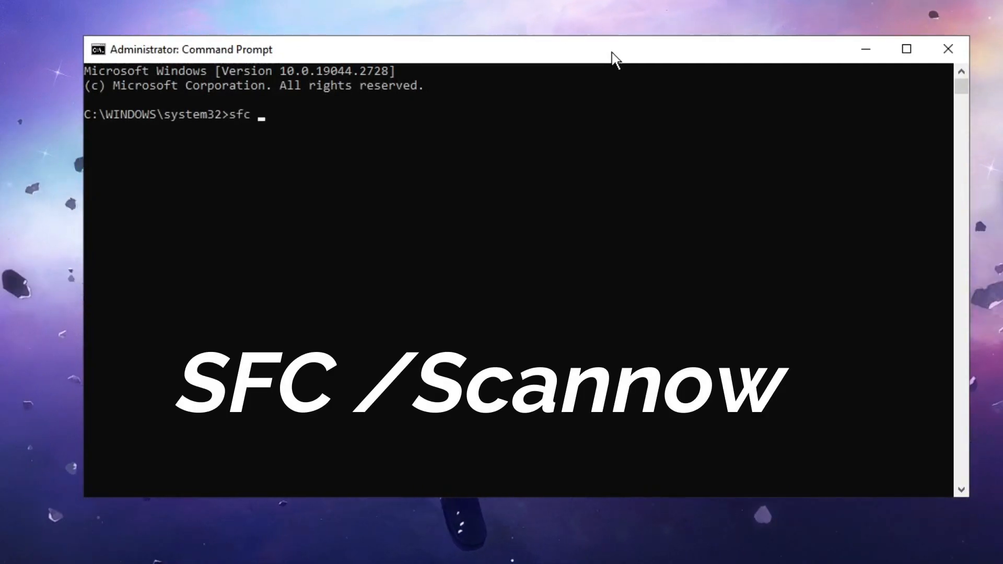
type("/sca")
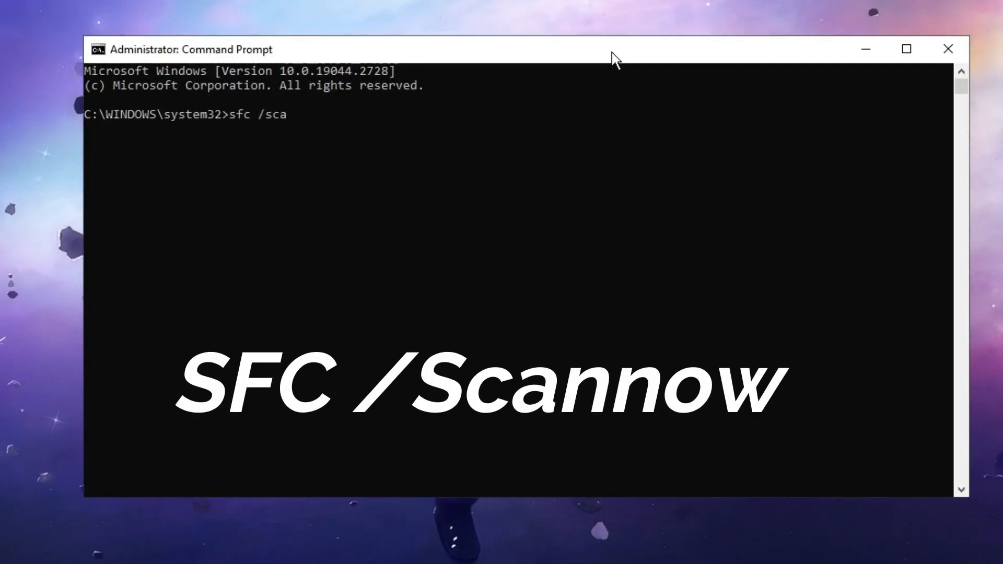
key("Return")
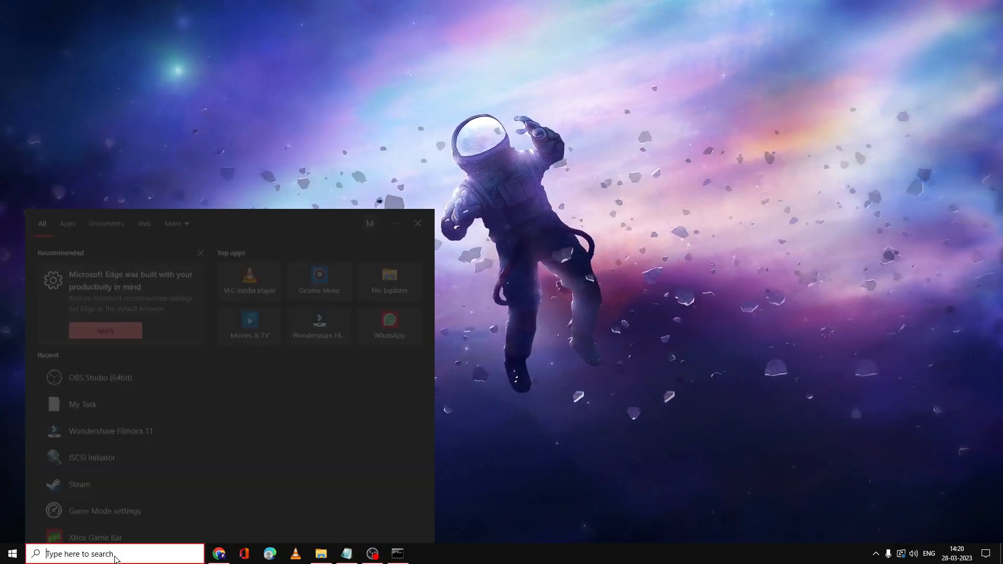
- Launch Services from search and select Windows Biometric Service in the list
type("services")
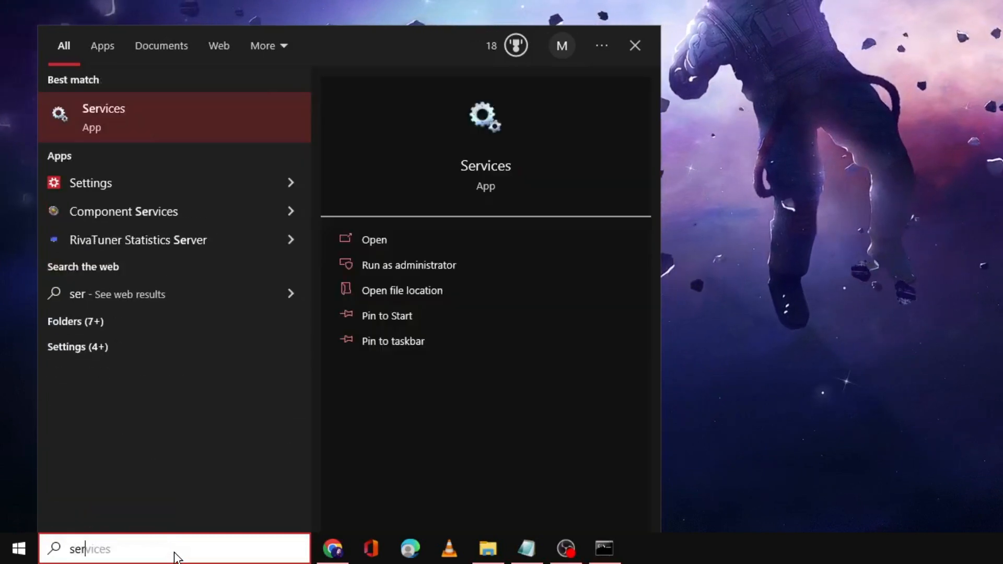
type("vices")
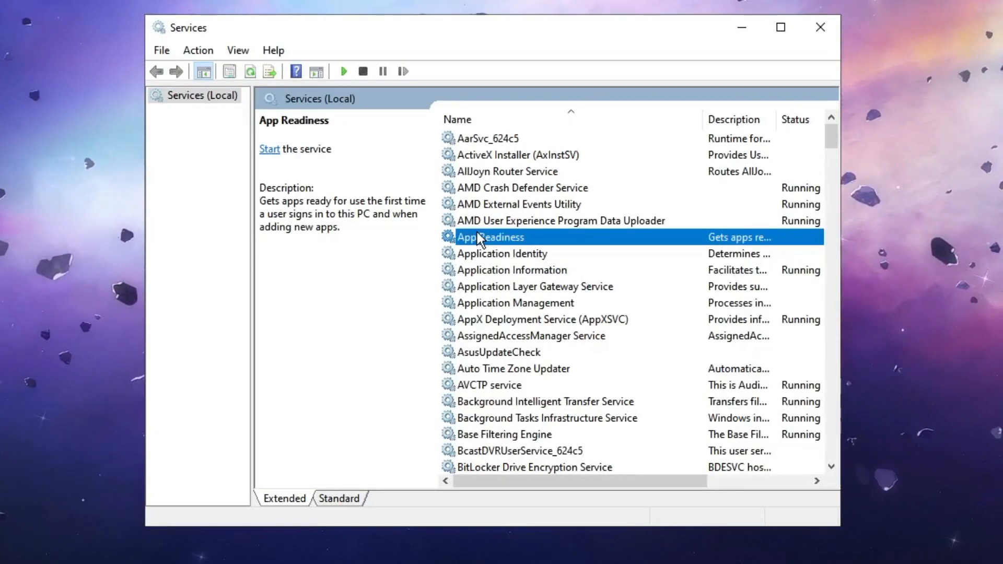
scroll("down", 3)
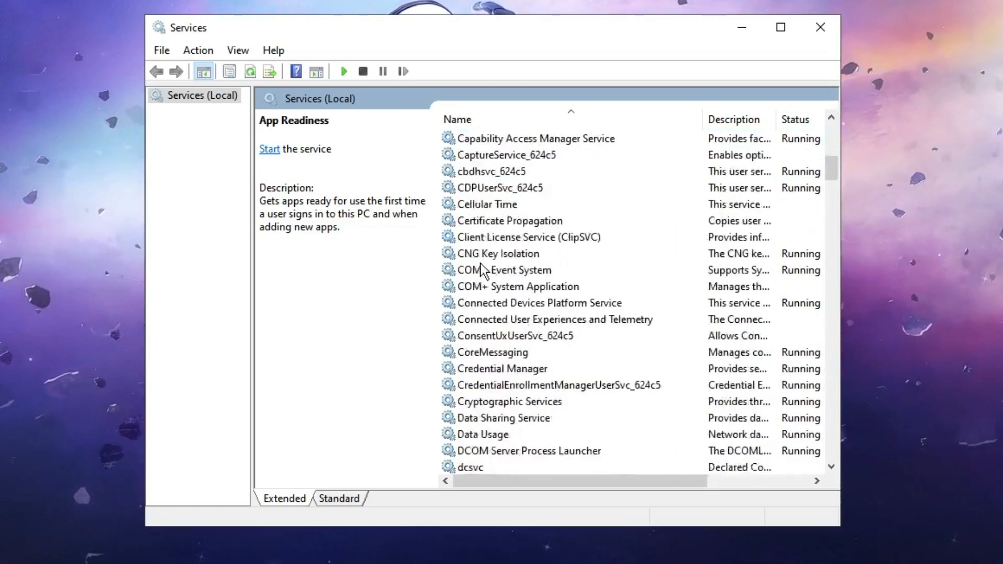
scroll("down", 3)
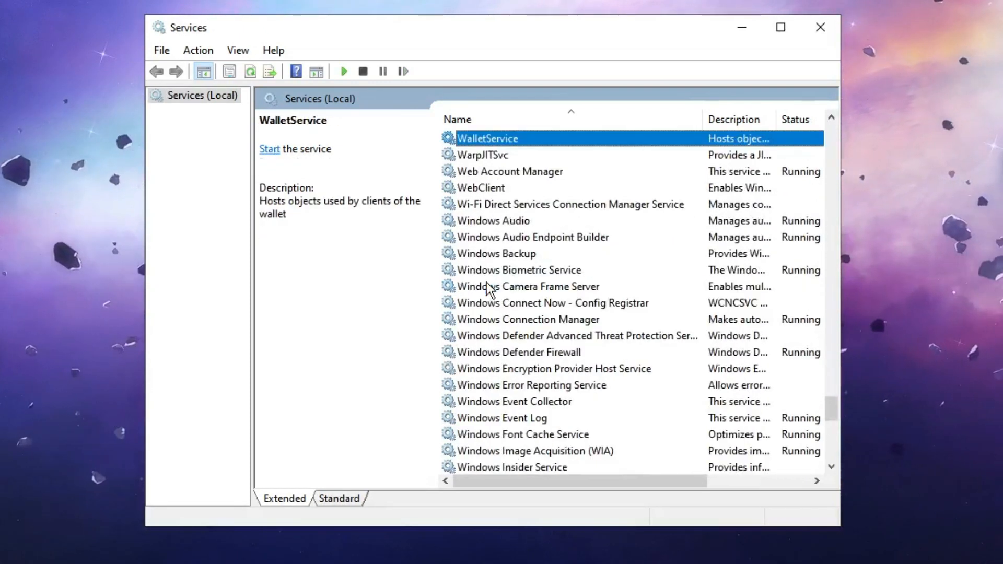
scroll("down", 3)
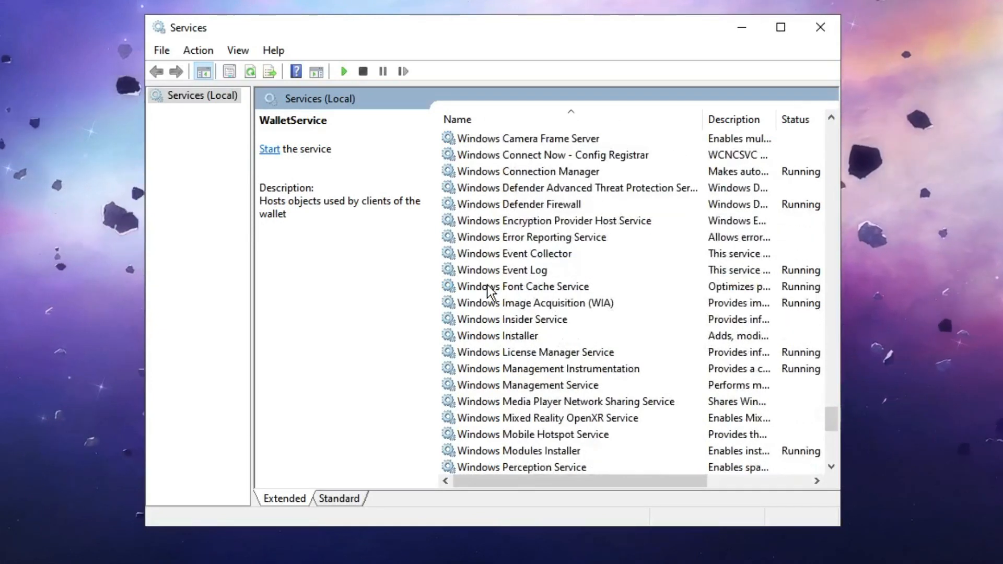
left_click(518, 319)
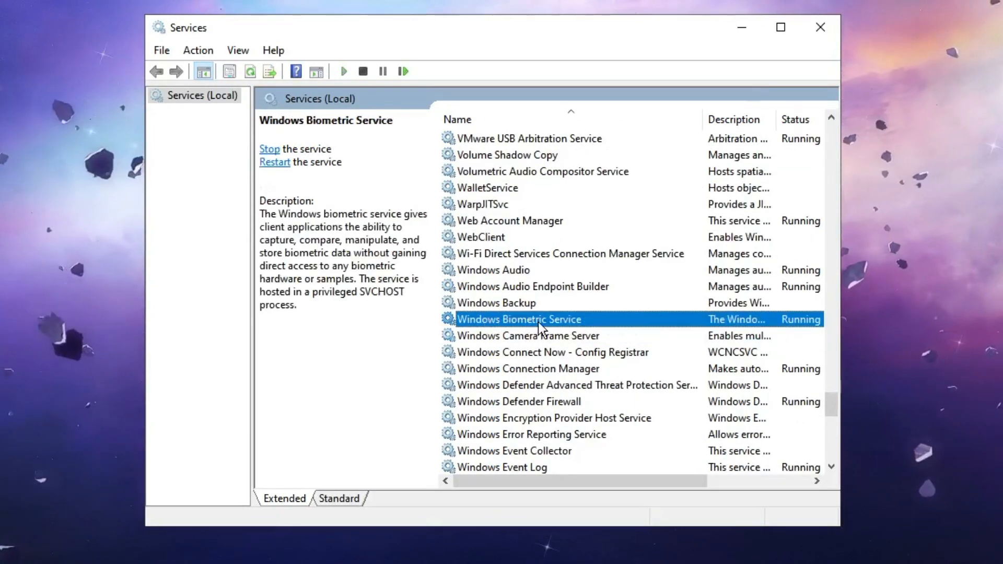
- Set Windows Biometric Service's startup type to Automatic in its properties
double_click(520, 320)
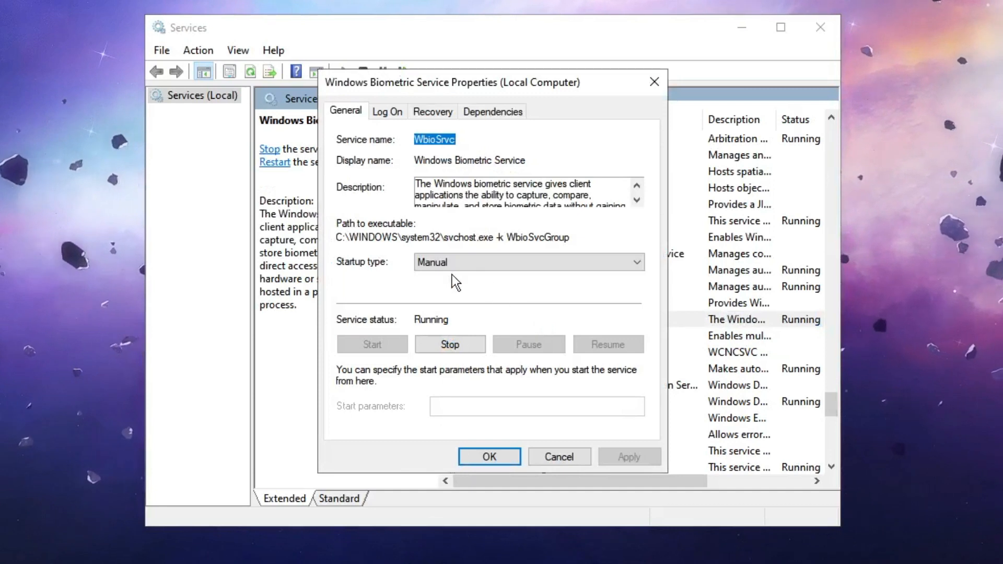
left_click(633, 261)
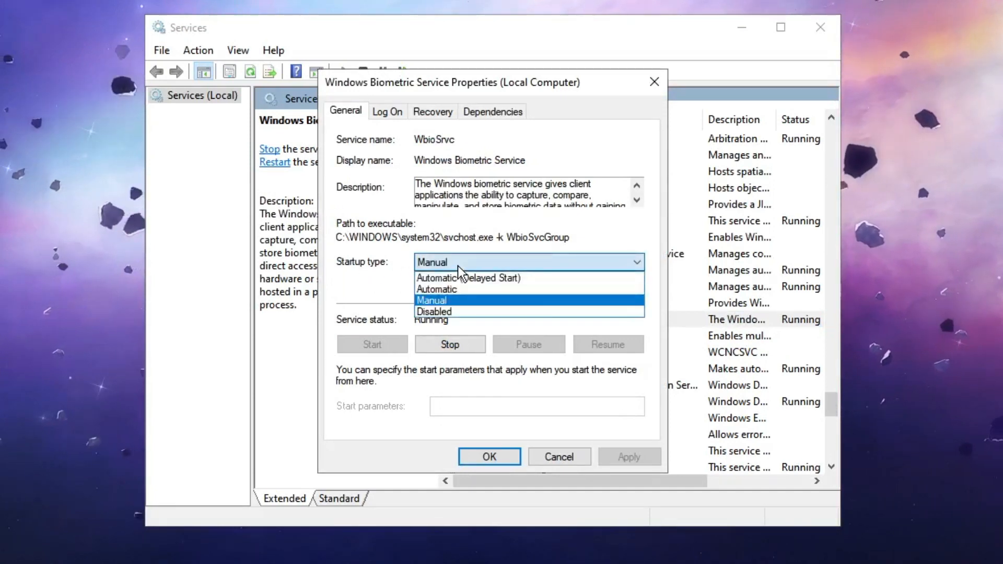
left_click(437, 289)
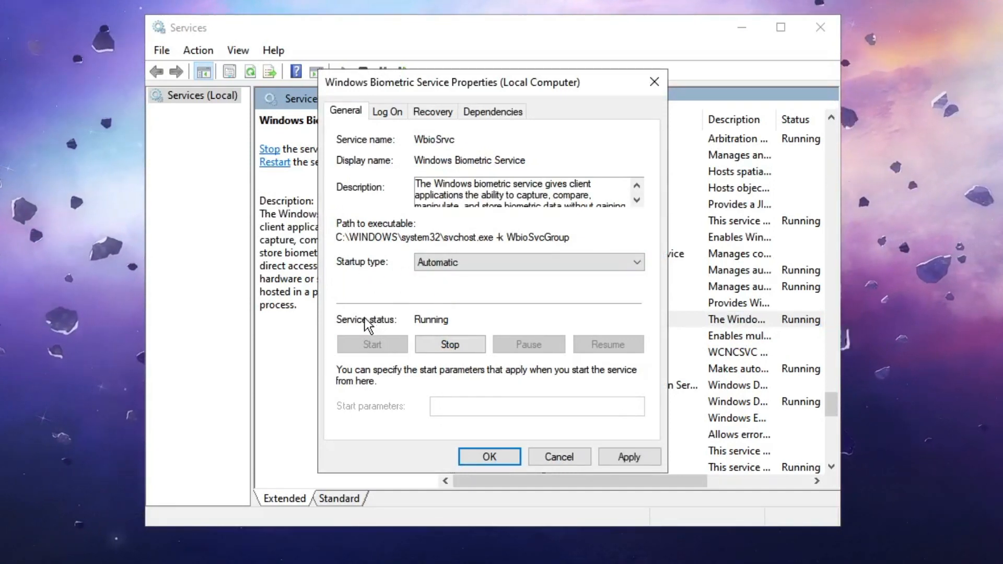
mouse_move(419, 320)
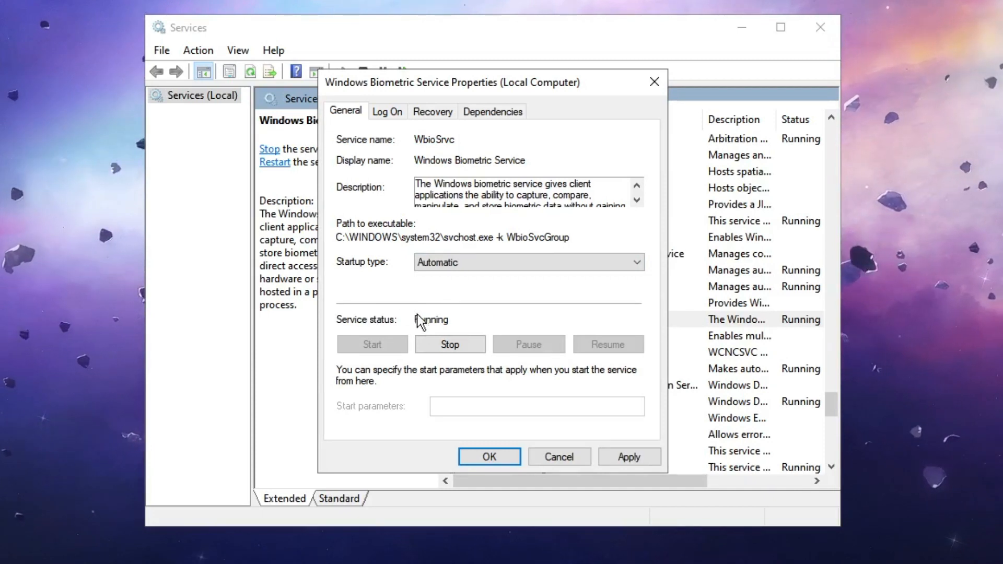
- Stop and restart the Windows Biometric Service so it is running again
left_click(450, 343)
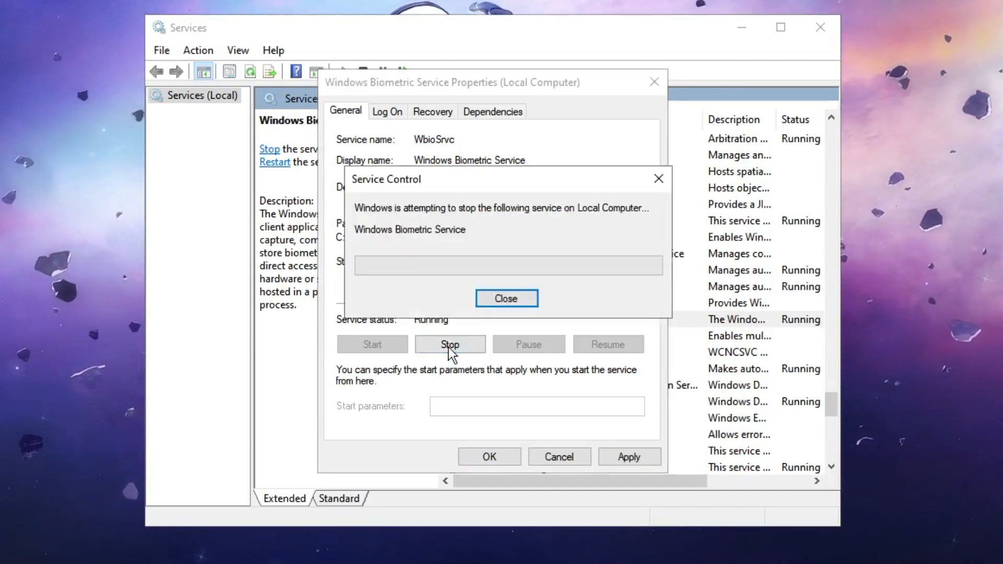
left_click(506, 298)
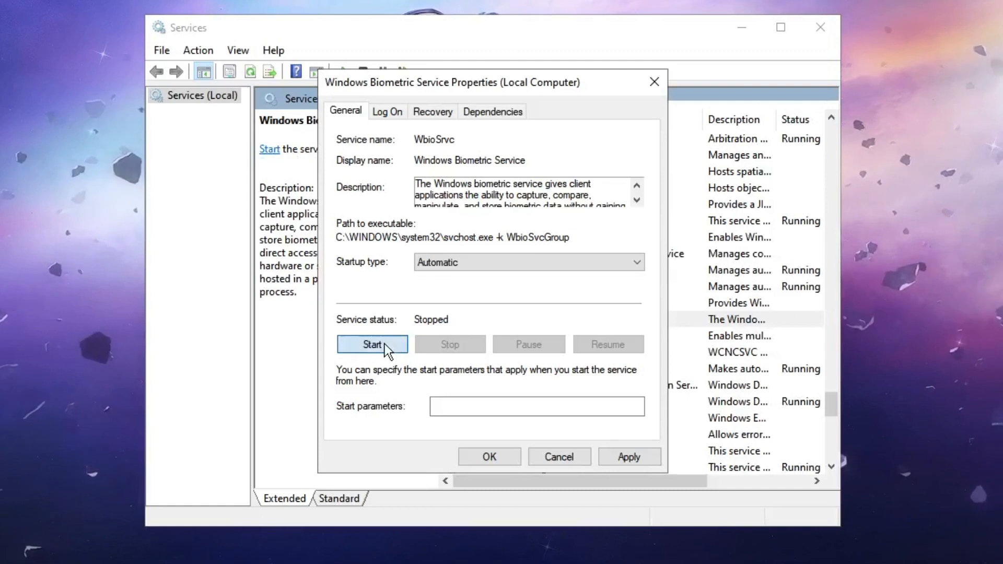
left_click(372, 344)
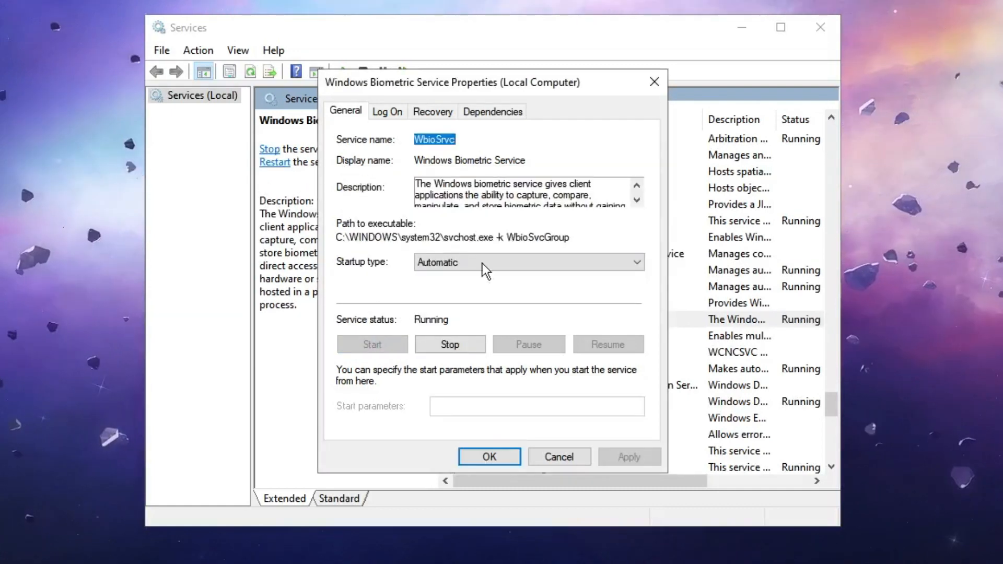
left_click(387, 112)
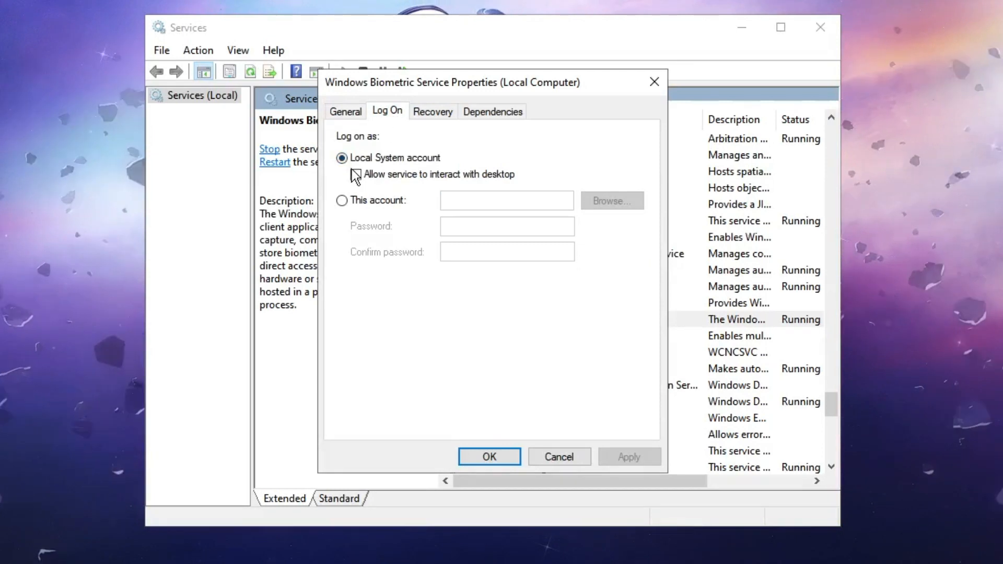
mouse_move(480, 182)
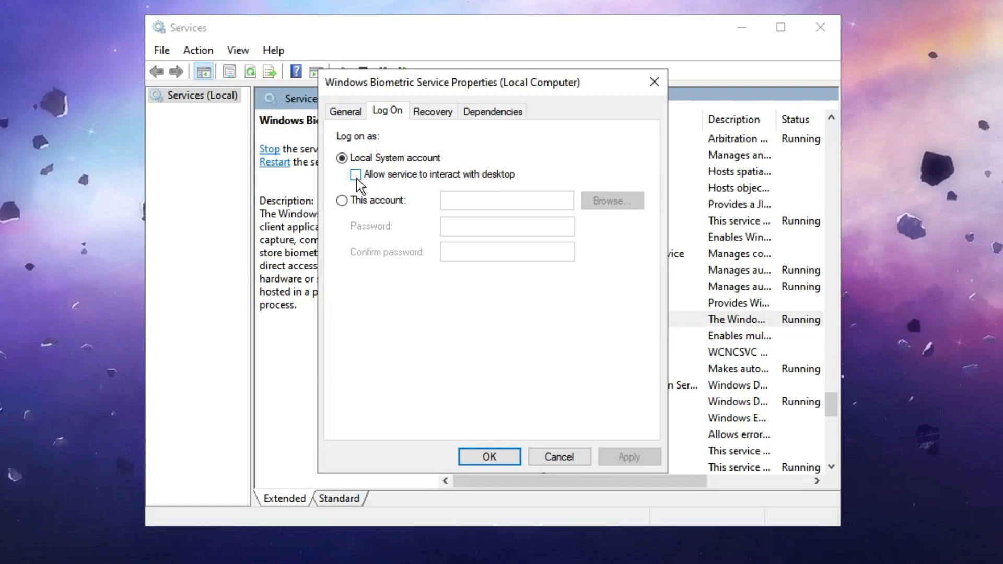
- Allow the service to interact with the desktop, apply it, and close Services
left_click(355, 174)
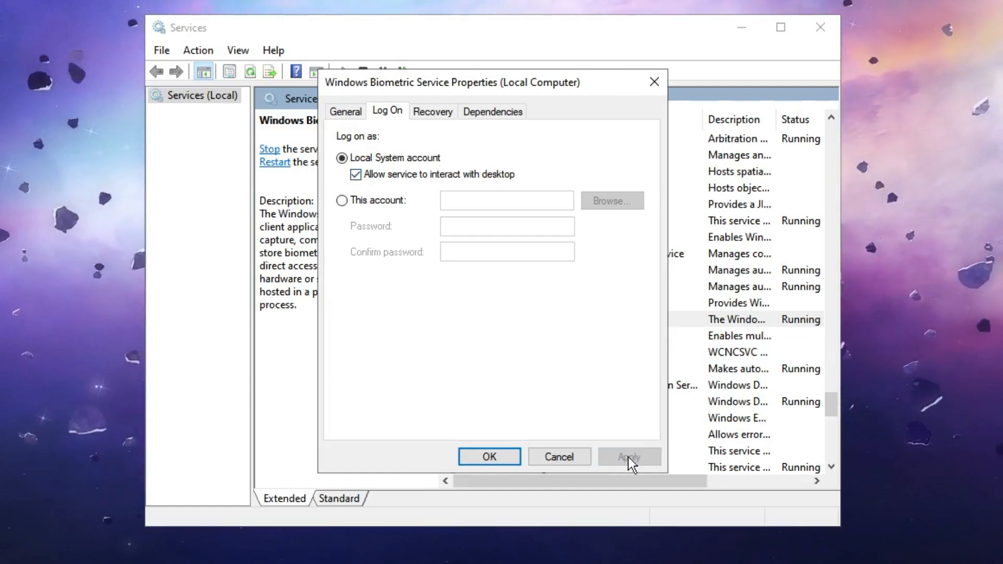
left_click(489, 456)
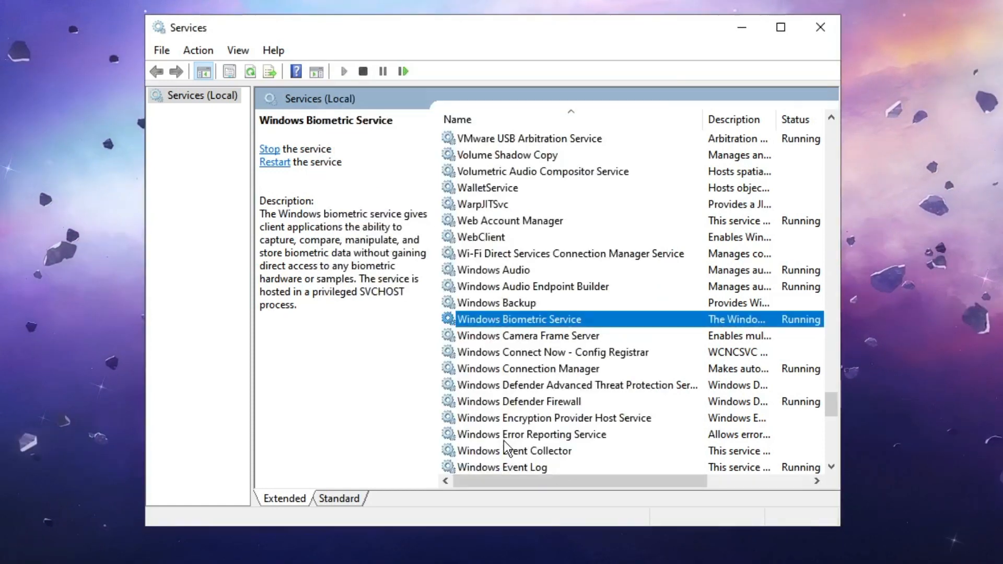
left_click(821, 27)
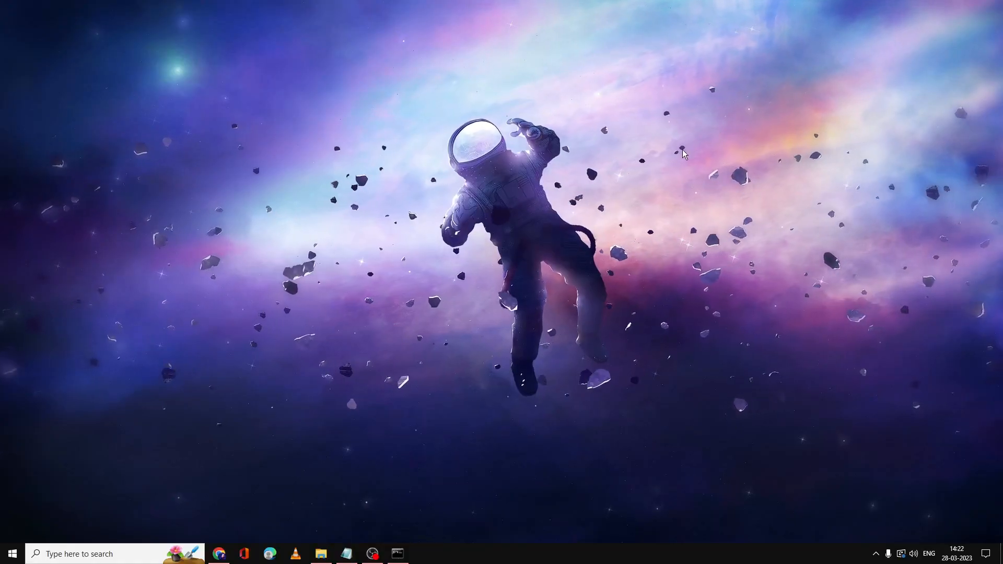
- Enter dism.exe /Online /Cleanup-image /Restorehealth in the administrator prompt after the clean SFC result
left_click(397, 554)
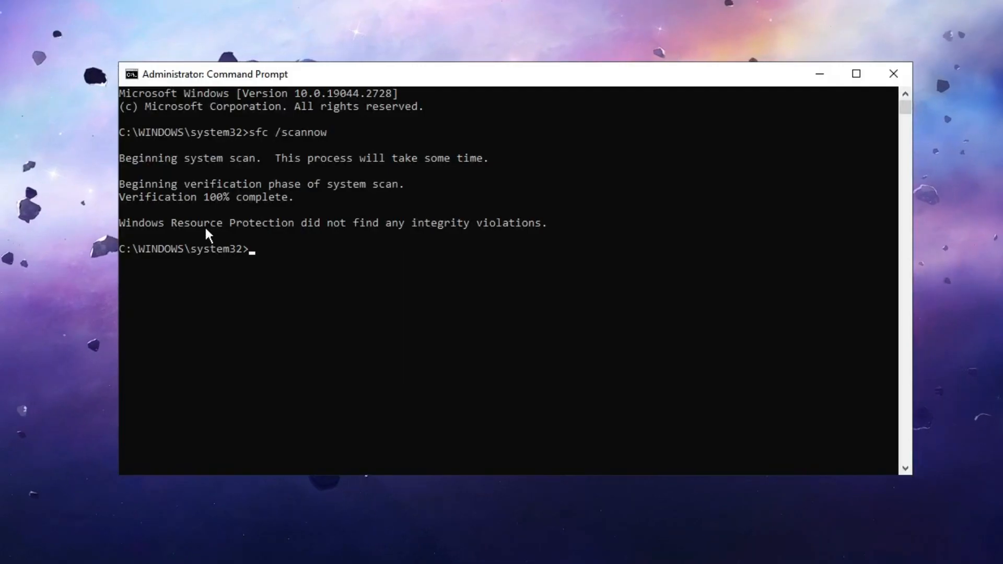
mouse_move(385, 235)
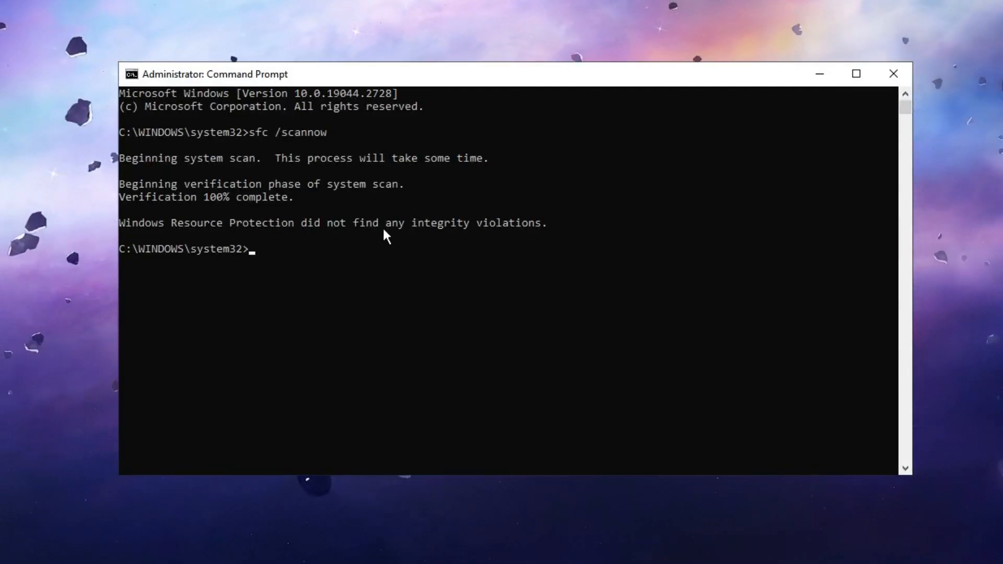
mouse_move(441, 234)
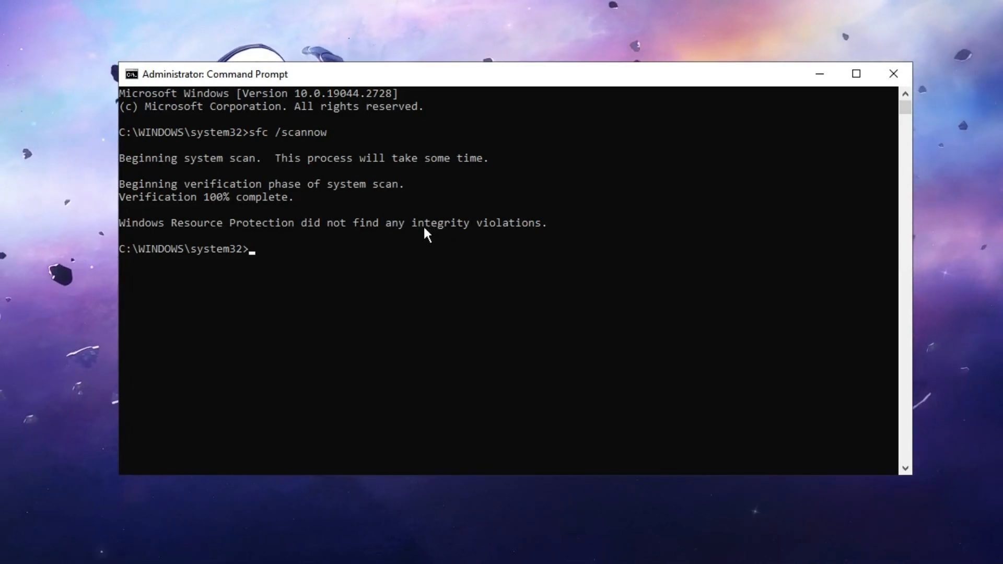
type("d")
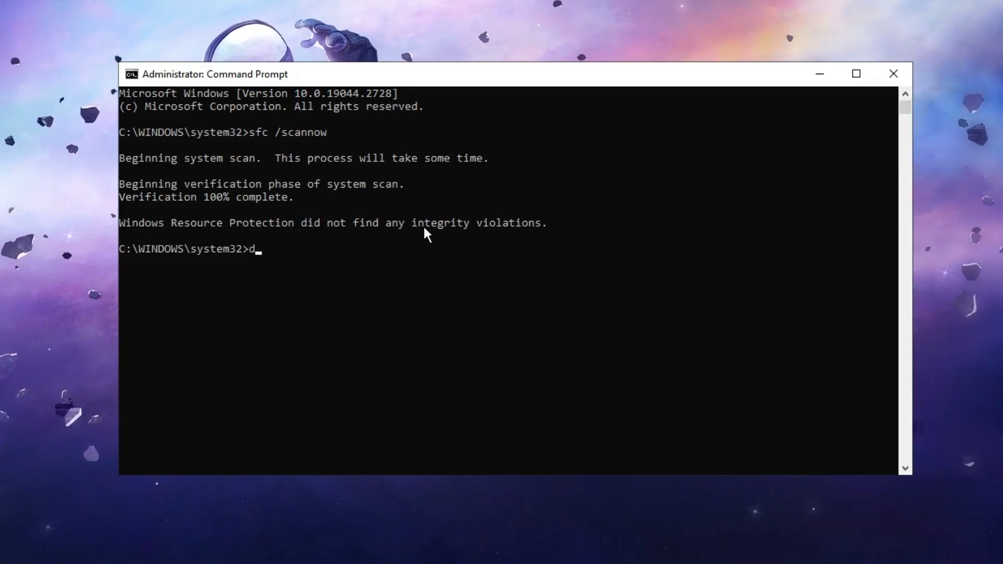
type("ism.")
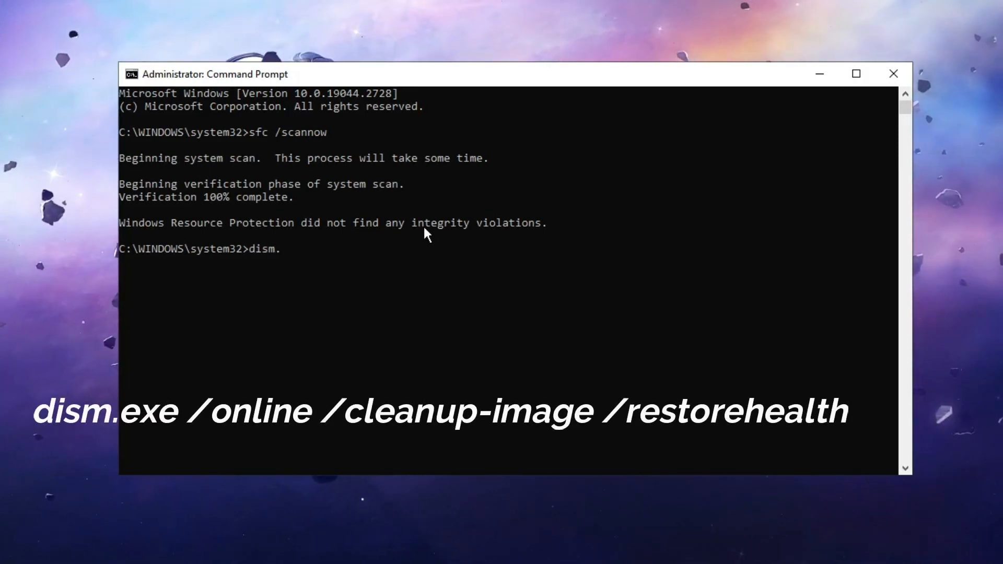
type("exe")
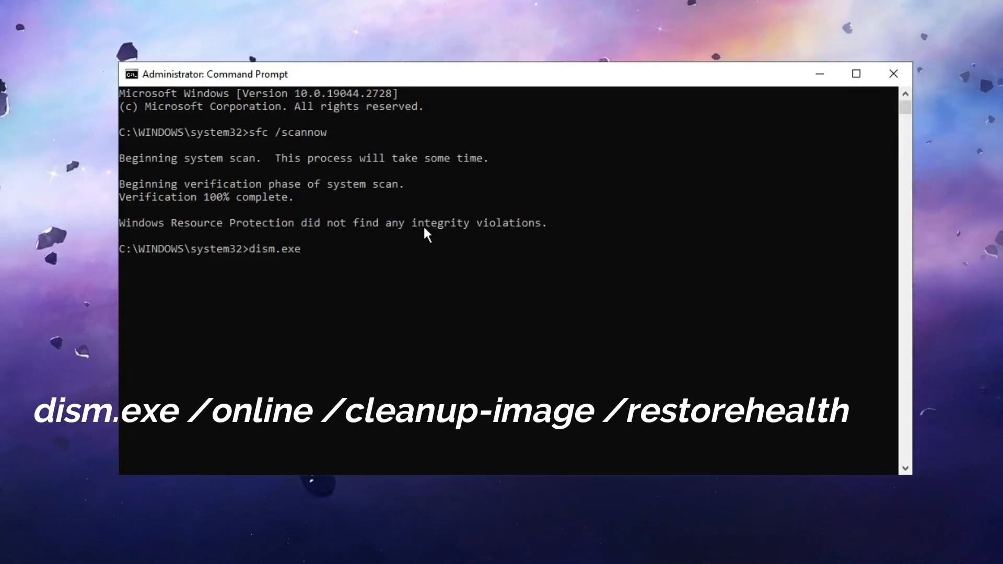
type("/Onl")
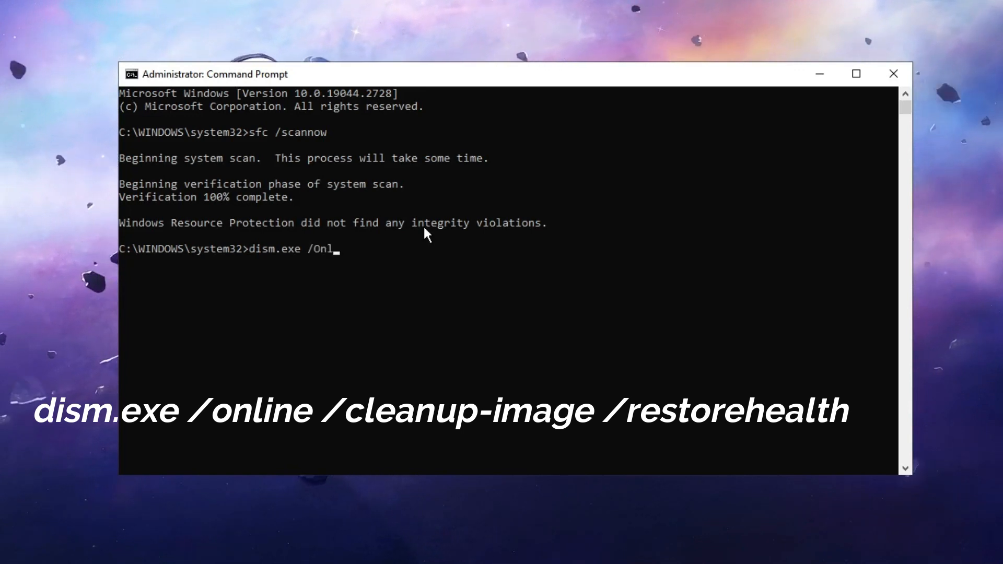
type("ine")
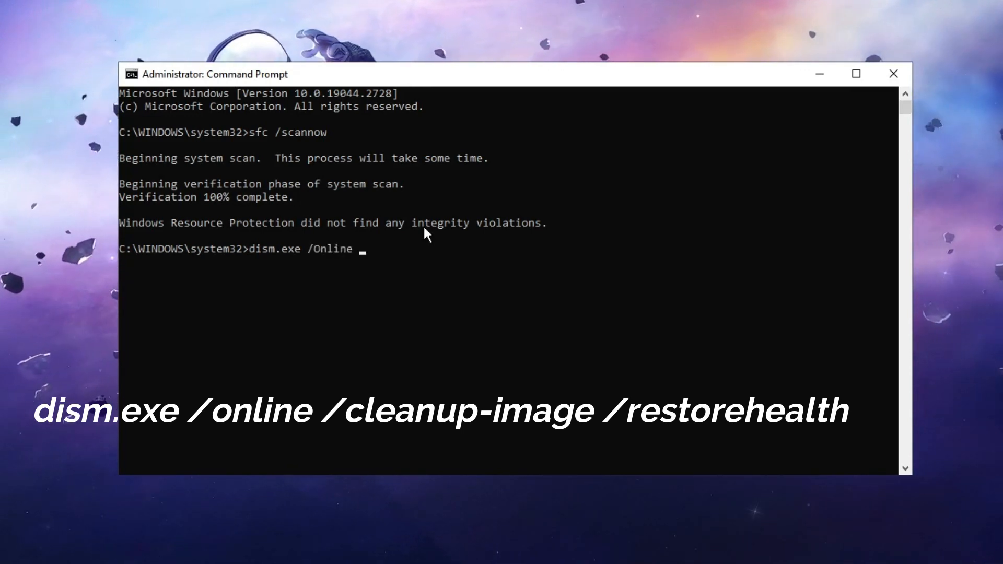
type("/Clea")
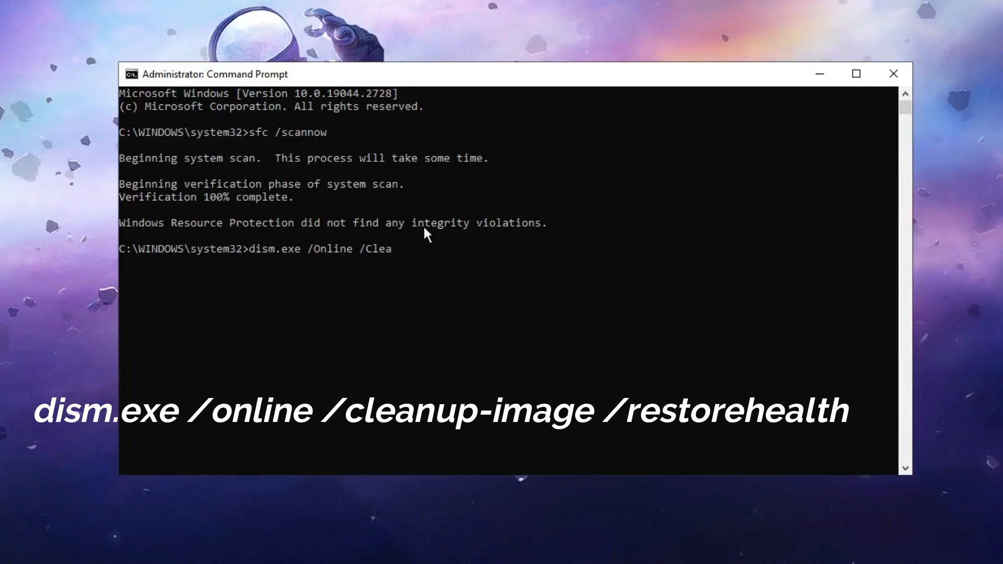
type("nup-imag")
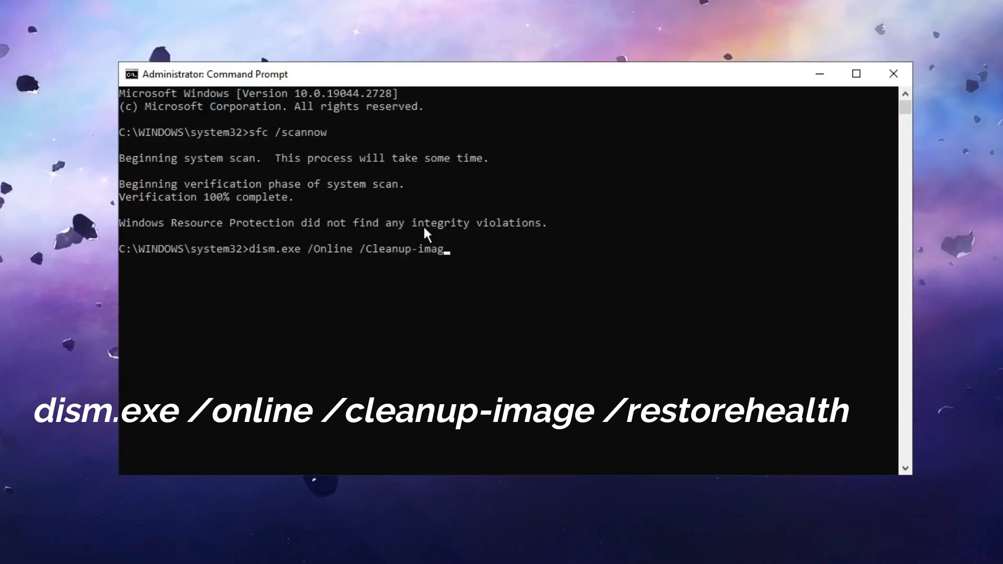
type("e /")
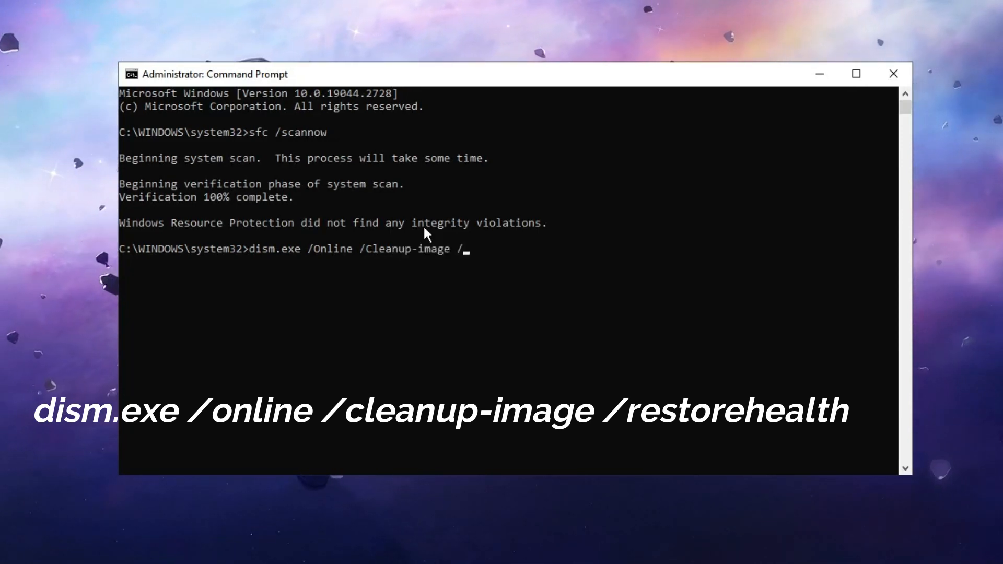
type("R")
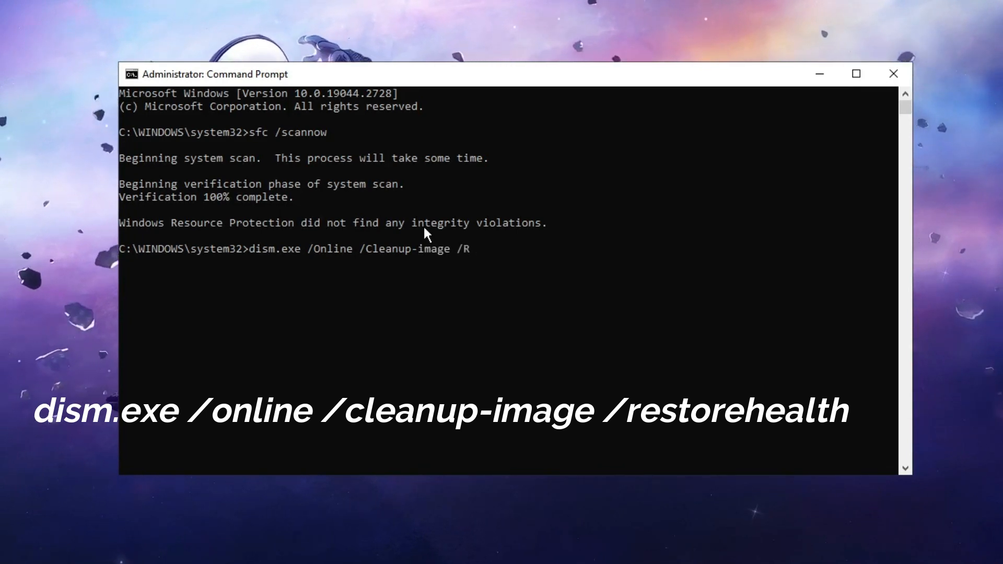
type("estor")
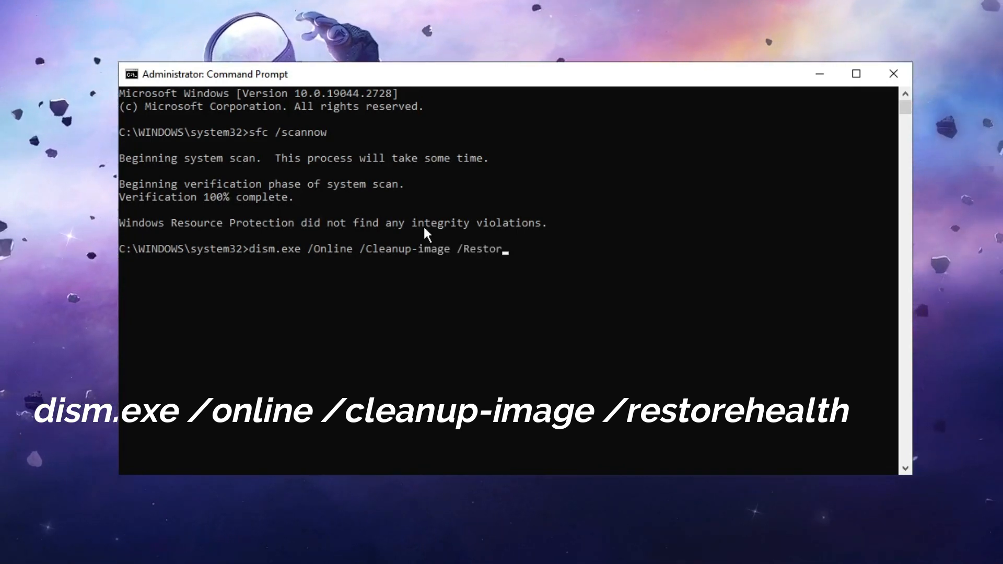
type("ehealth")
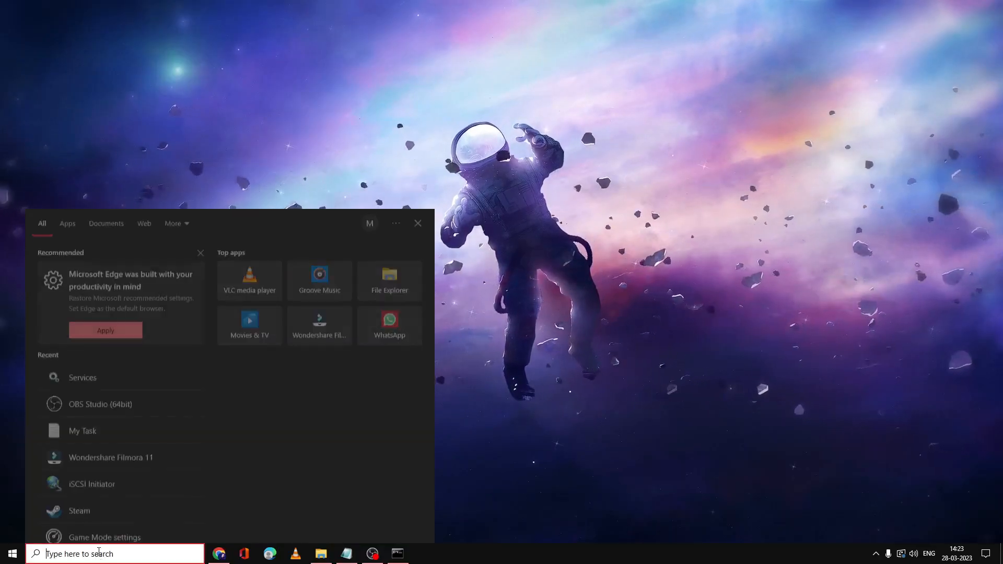
- Launch the Local Group Policy Editor via a 'gpedit' search and position its window
type("gpedit")
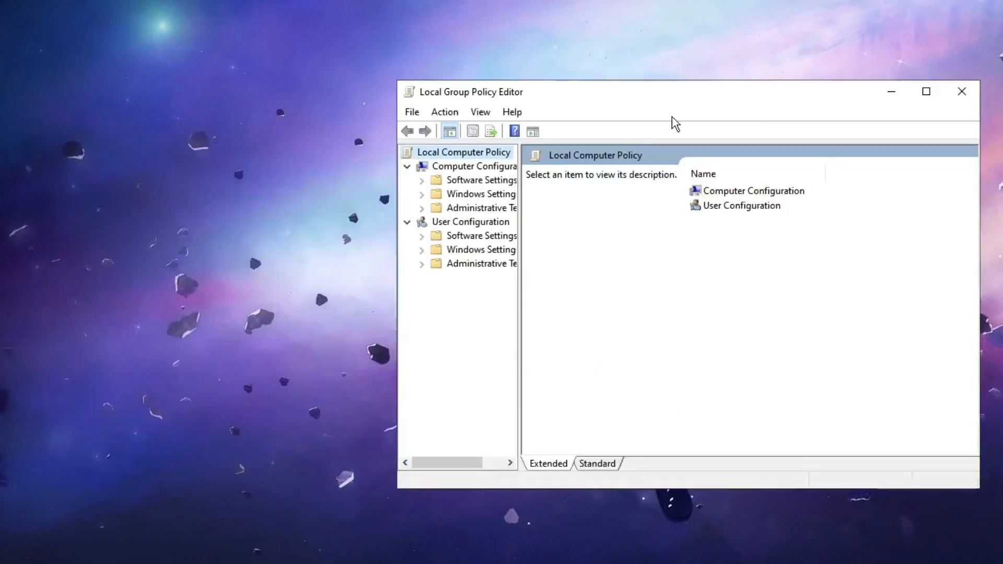
mouse_move(731, 141)
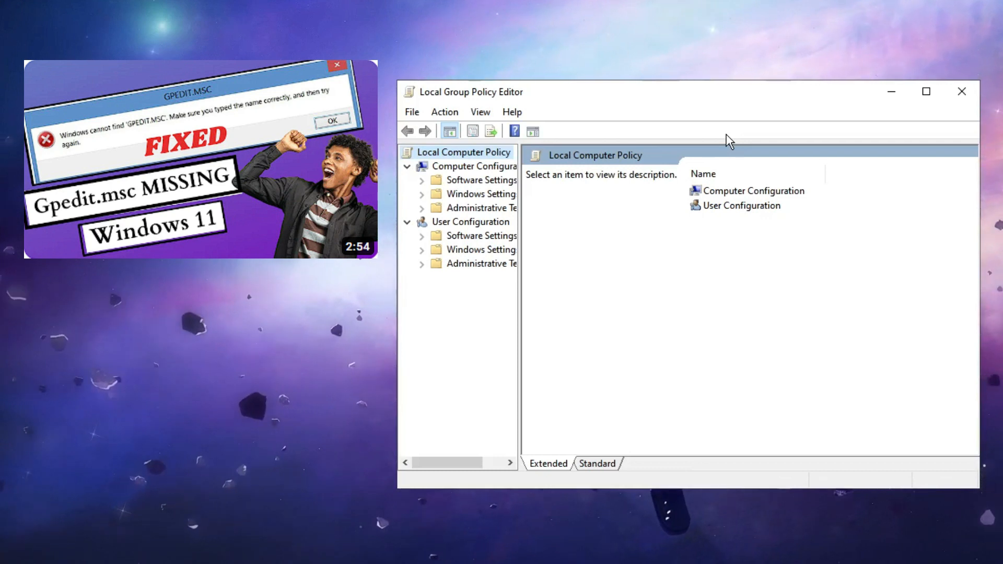
left_click(337, 65)
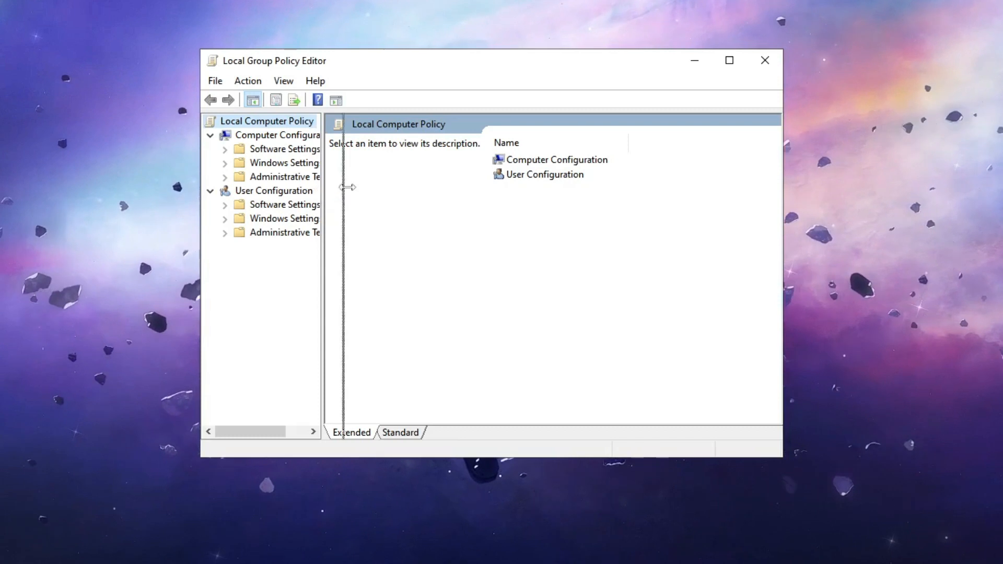
- Navigate Computer Configuration > Administrative Templates > Windows Components to the Biometrics folder
left_click(285, 135)
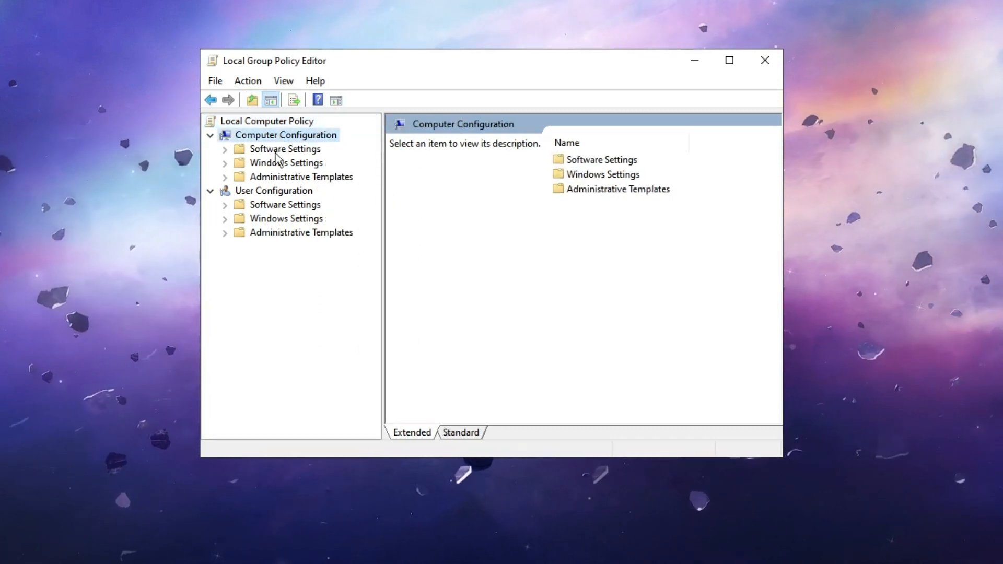
mouse_move(326, 183)
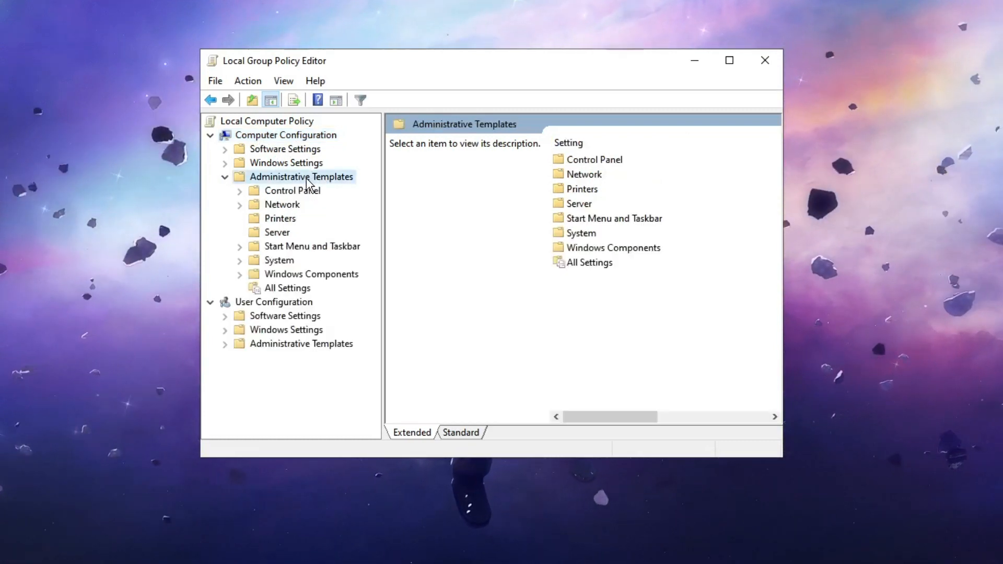
mouse_move(320, 282)
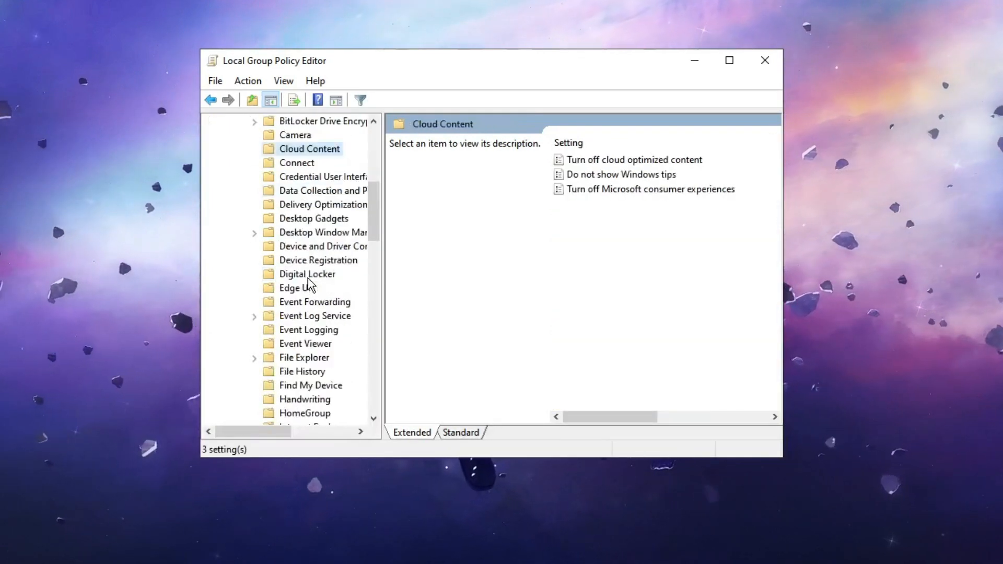
scroll("up", 3)
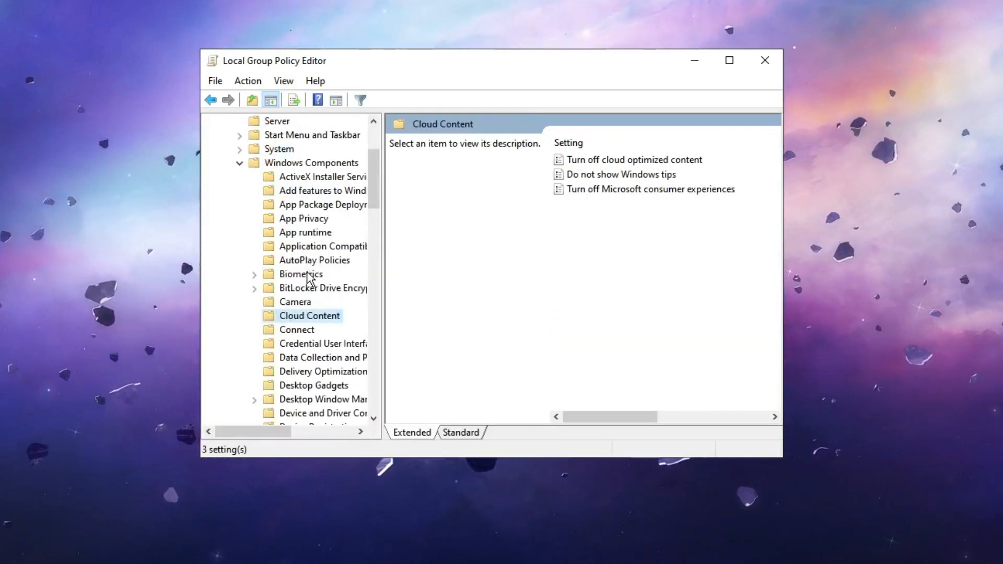
left_click(300, 273)
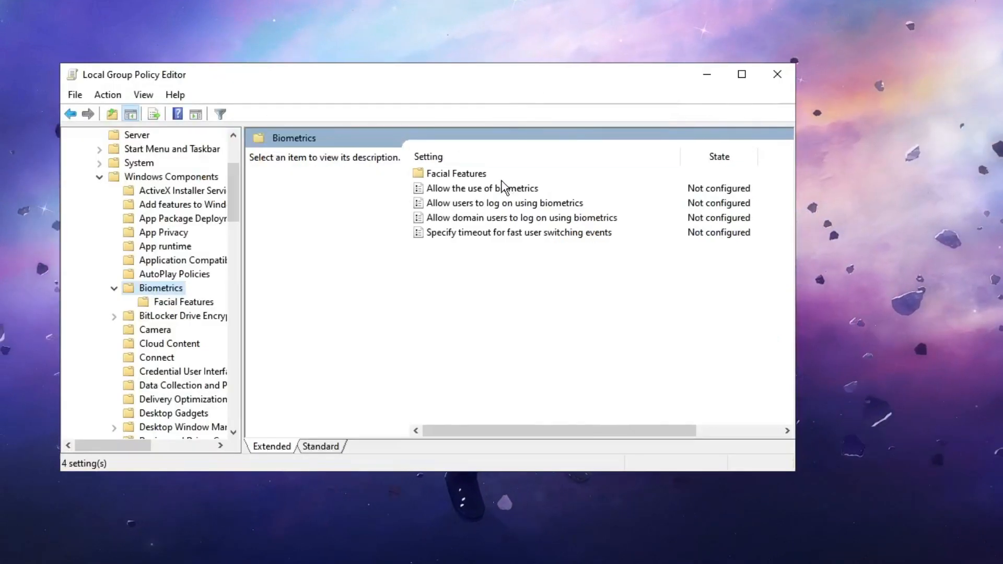
mouse_move(483, 195)
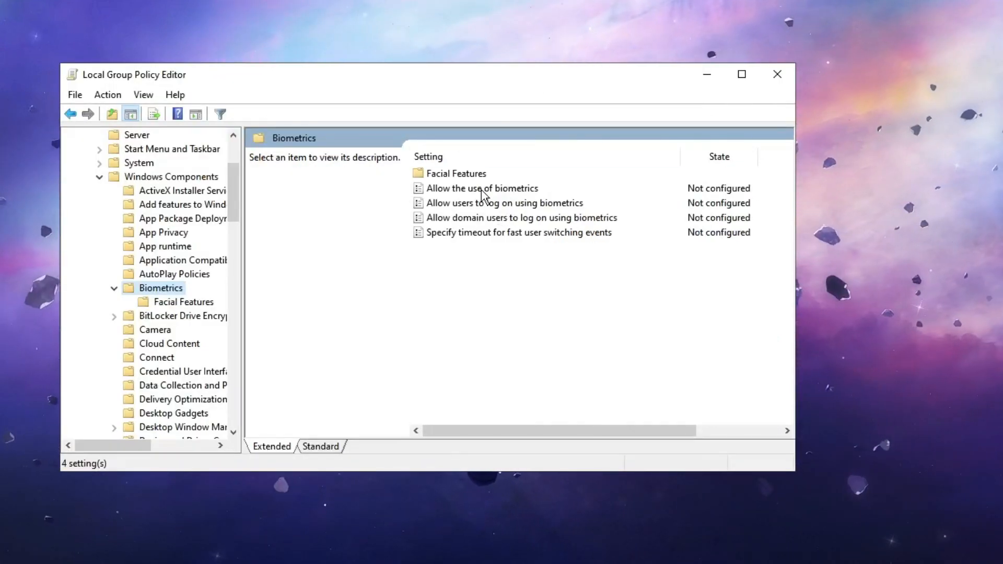
mouse_move(451, 194)
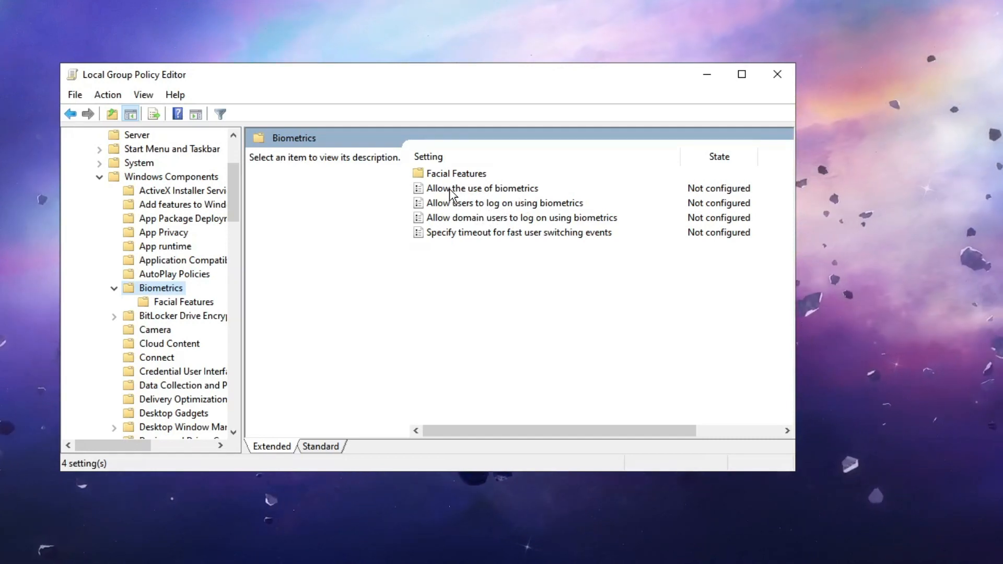
mouse_move(484, 196)
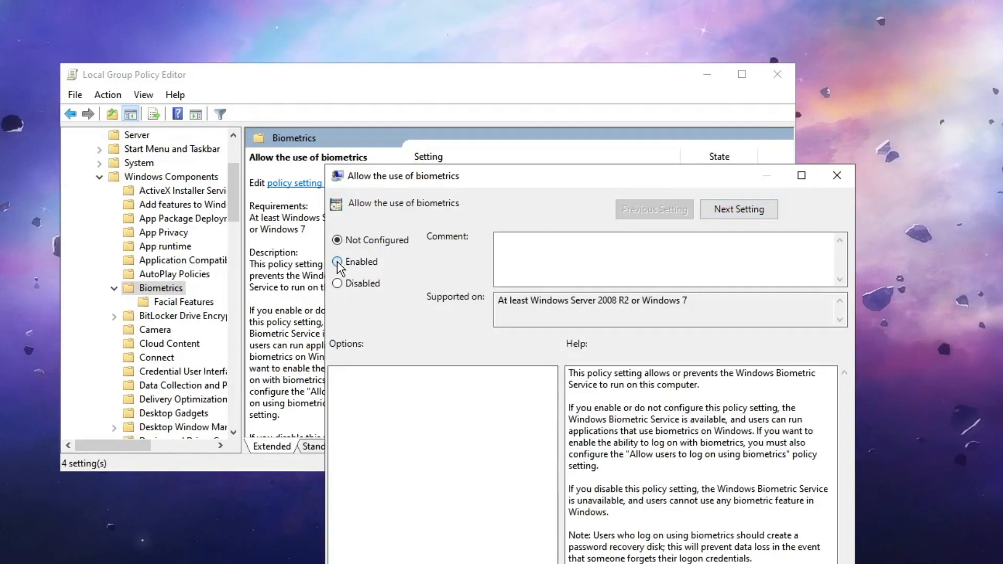
- Enable 'Allow the use of biometrics' and 'Allow users to log on using biometrics'
left_click(338, 261)
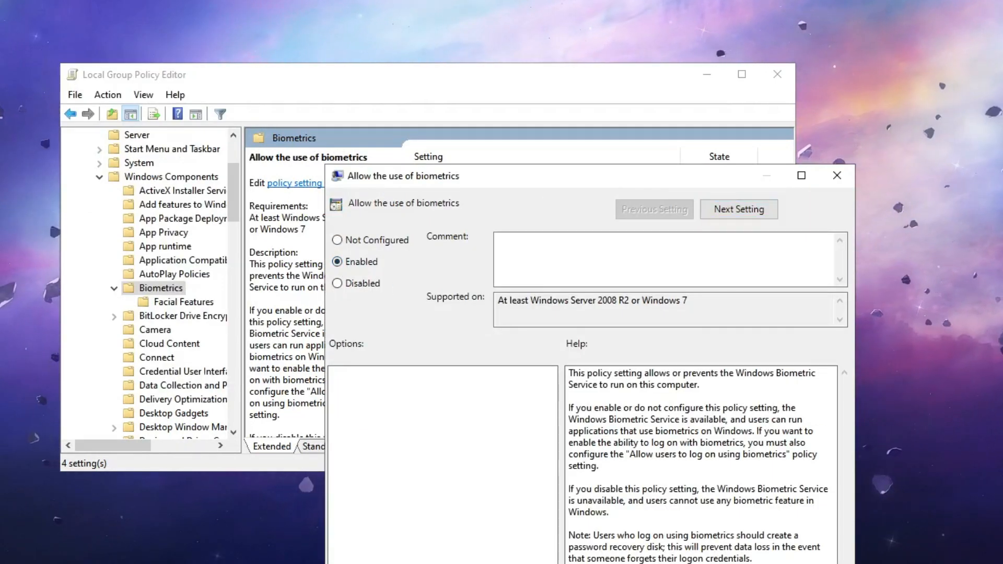
left_click(837, 176)
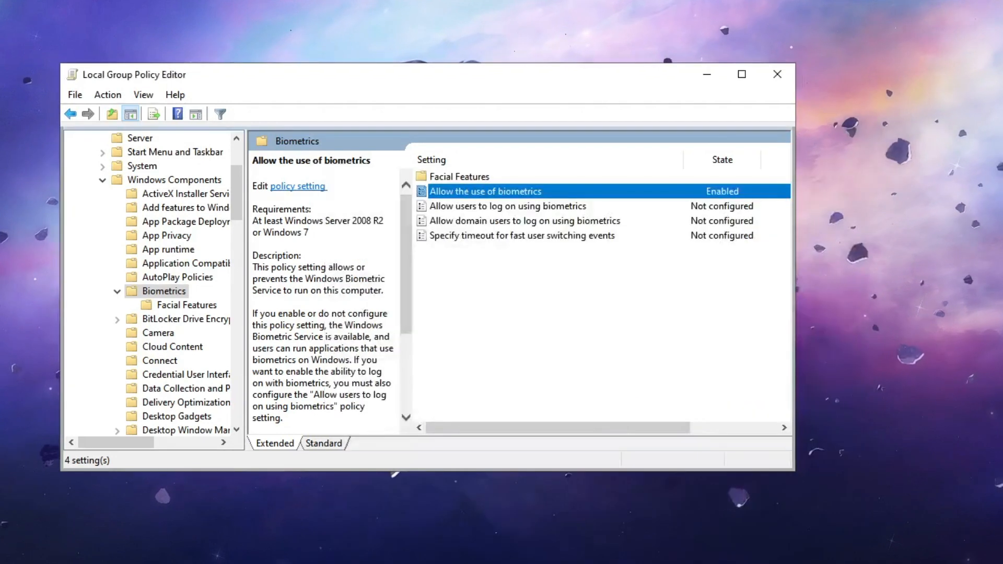
left_click(508, 206)
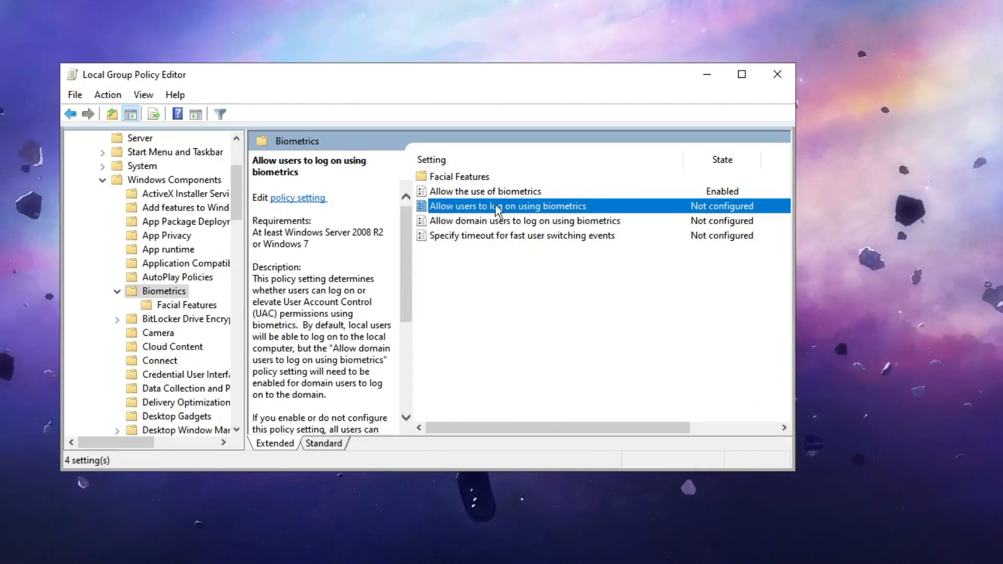
double_click(507, 206)
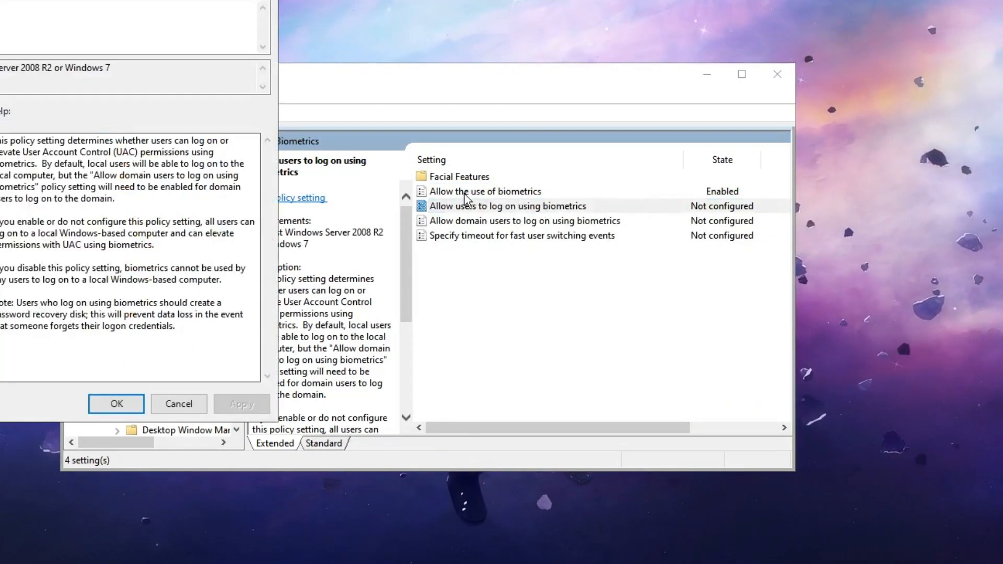
double_click(507, 206)
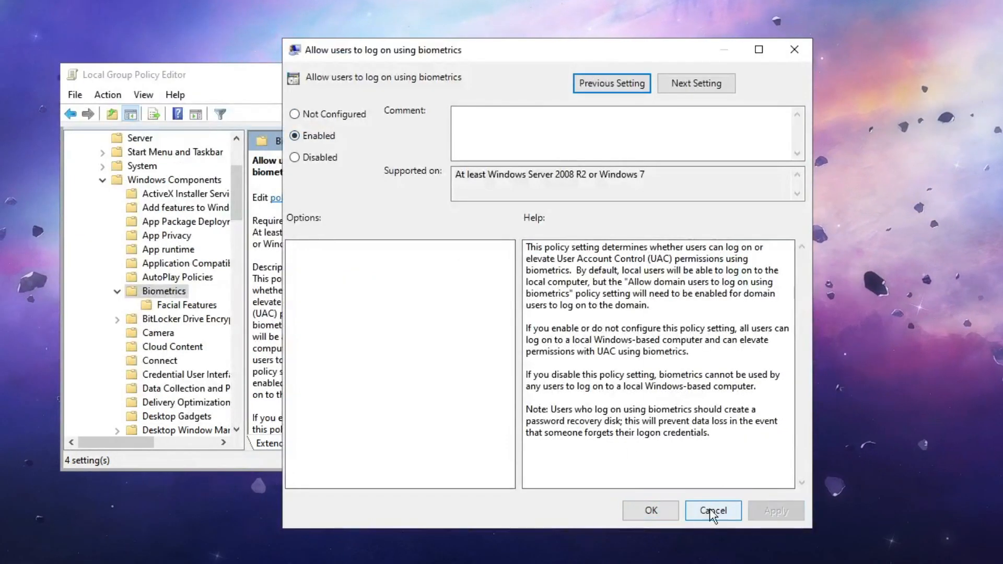
left_click(711, 511)
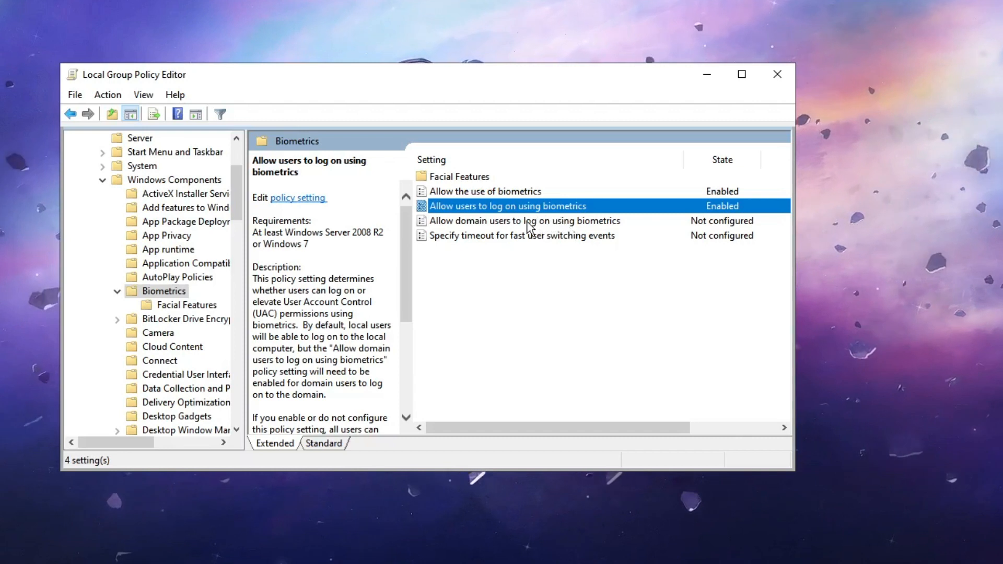
- Enable 'Allow domain users to log on using biometrics' and bring up the Win+X menu
left_click(523, 220)
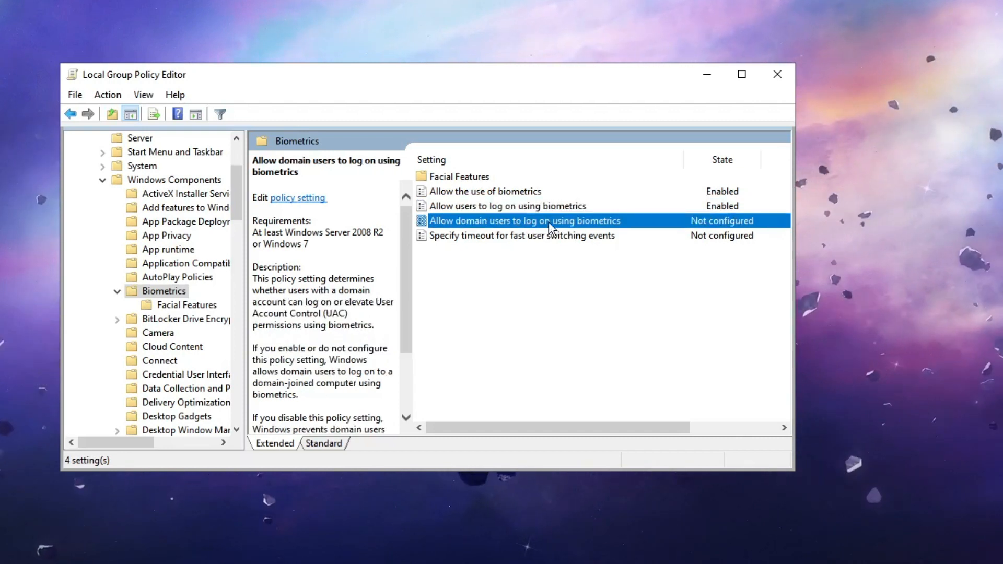
double_click(522, 220)
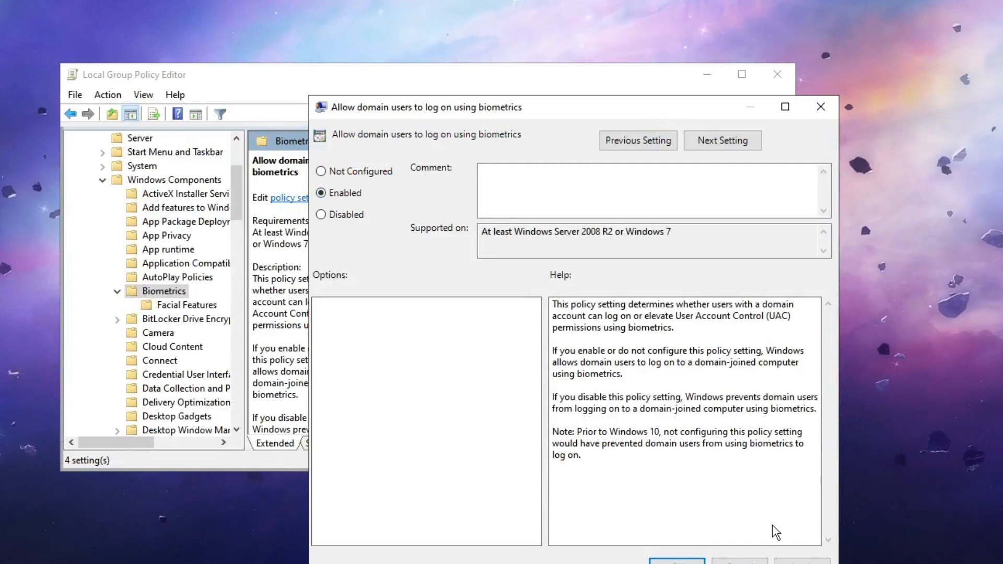
left_click(821, 106)
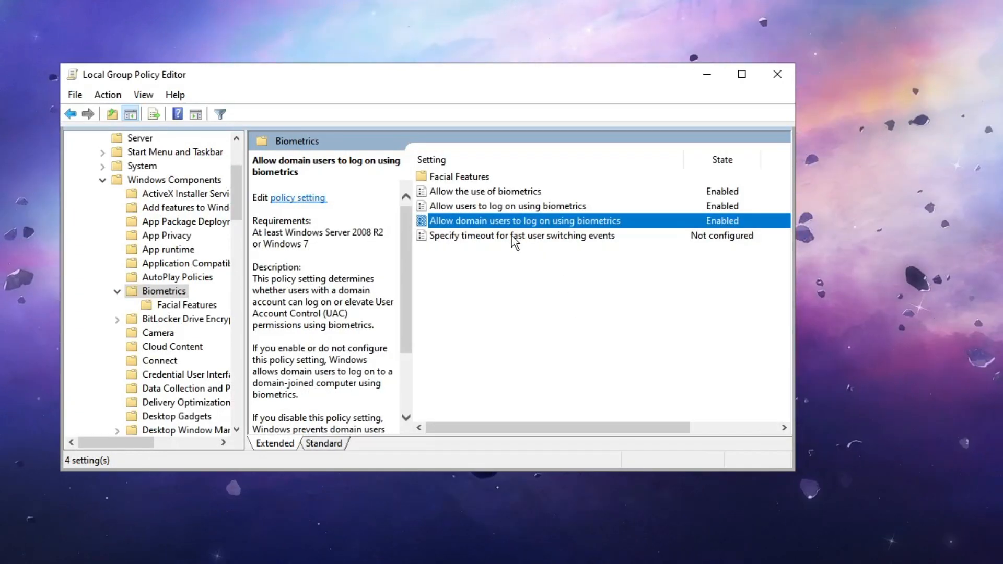
right_click(13, 546)
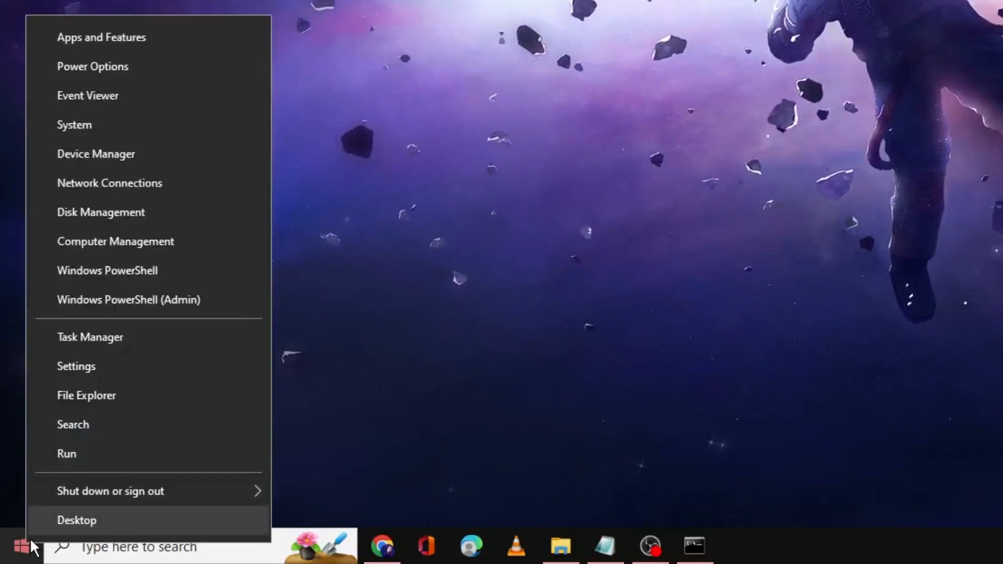
mouse_move(96, 154)
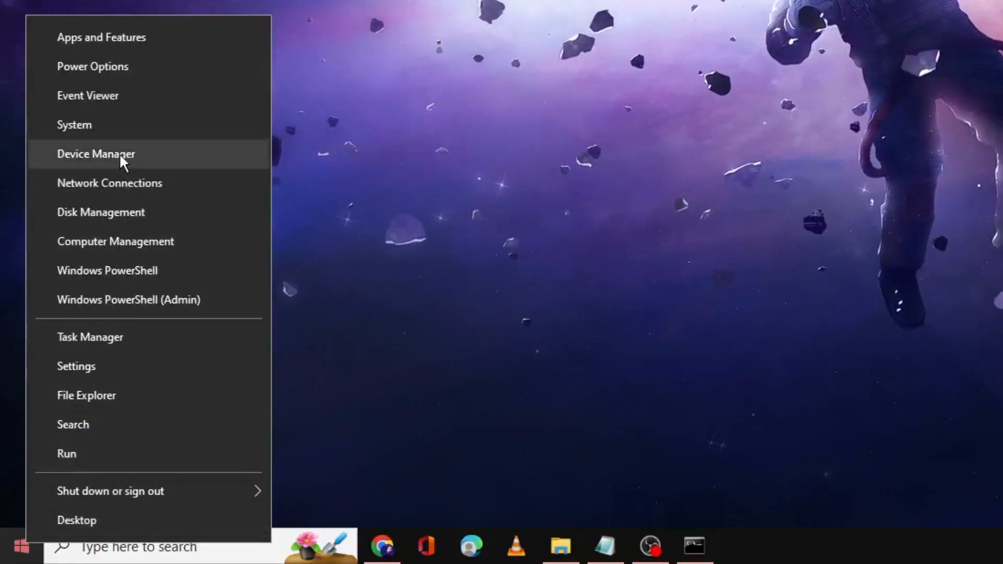
- Launch Device Manager from the Win+X menu
left_click(96, 154)
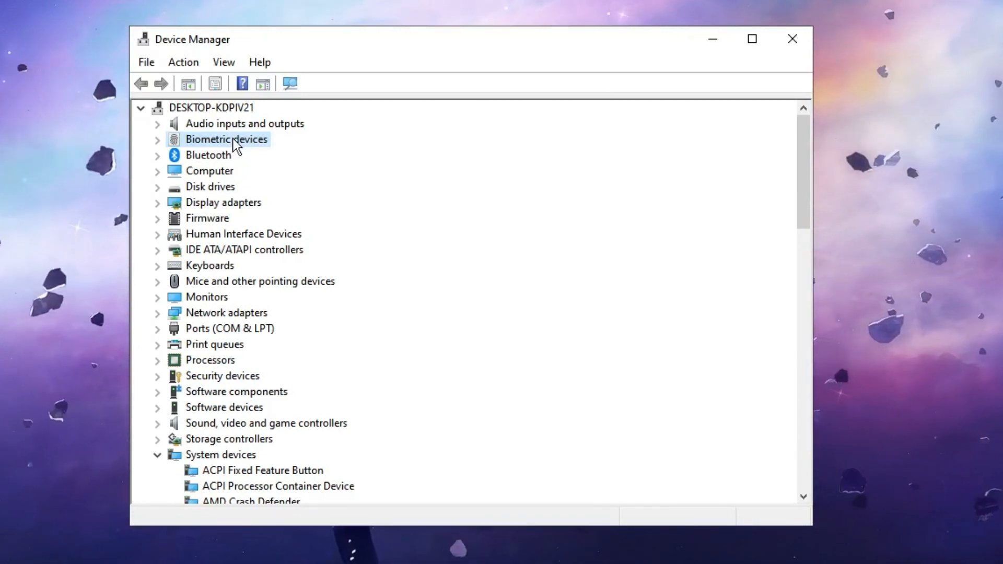
- Run Update driver with automatic search on Windows Hello Face Software Device; best drivers already installed
left_click(157, 139)
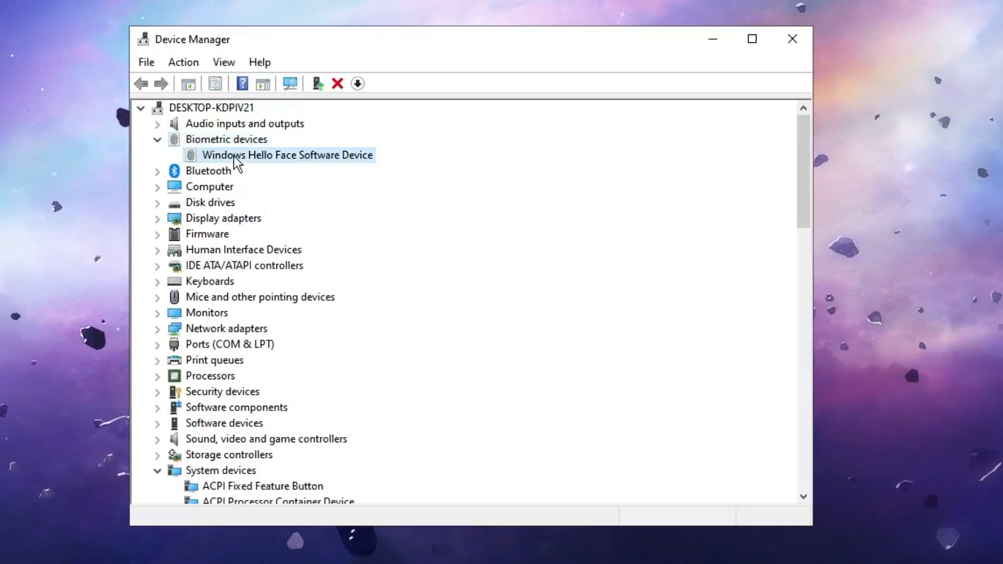
mouse_move(336, 162)
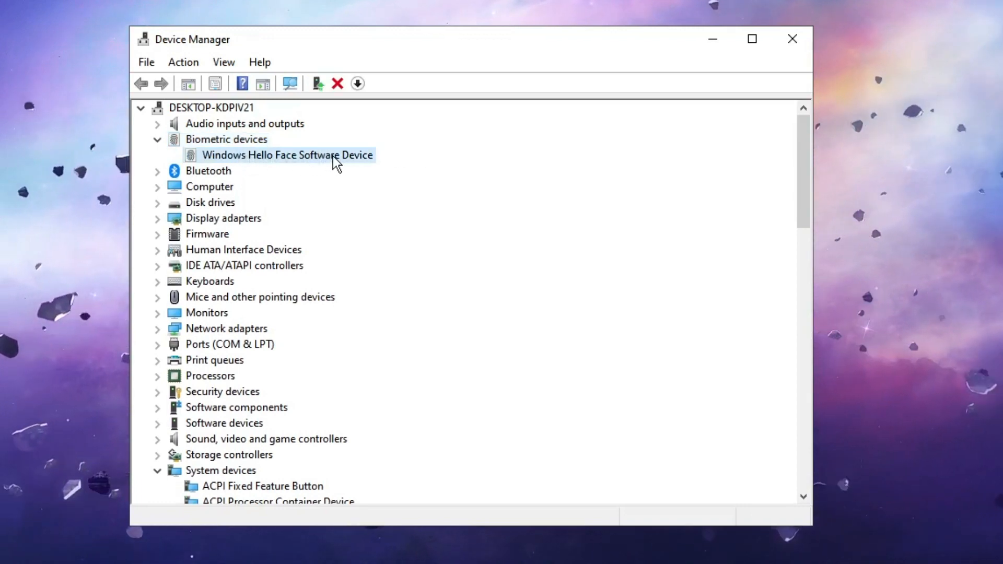
right_click(286, 155)
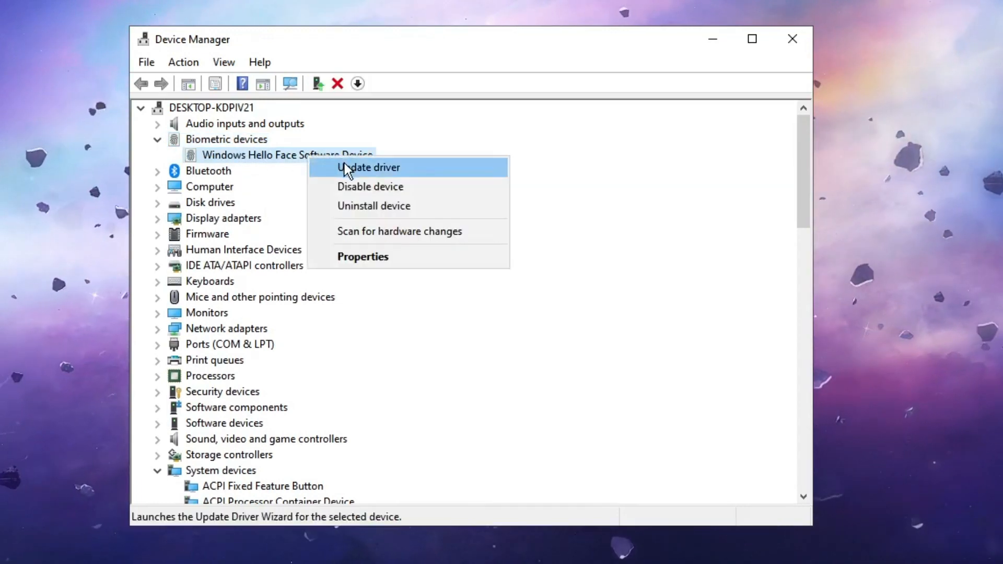
left_click(370, 167)
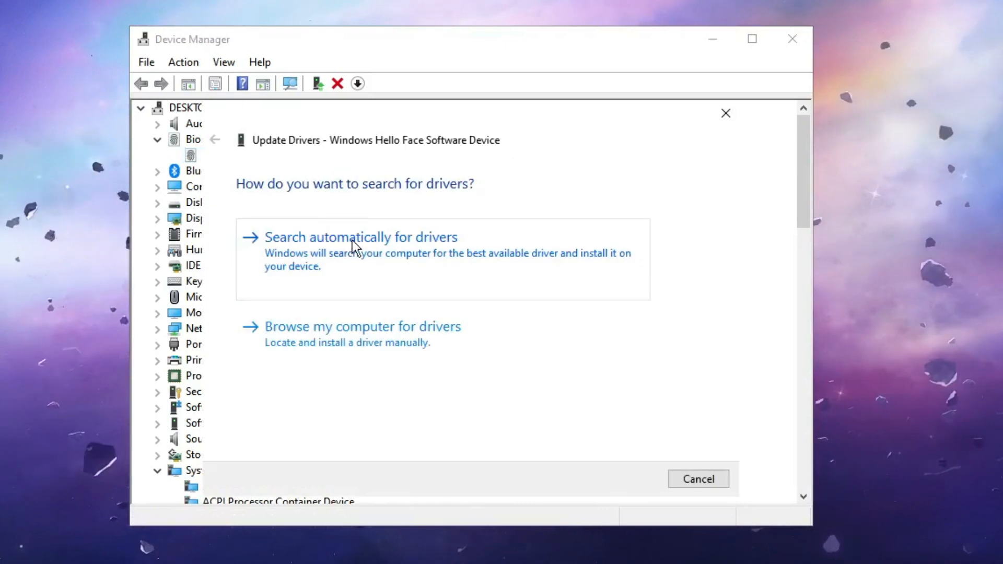
left_click(360, 237)
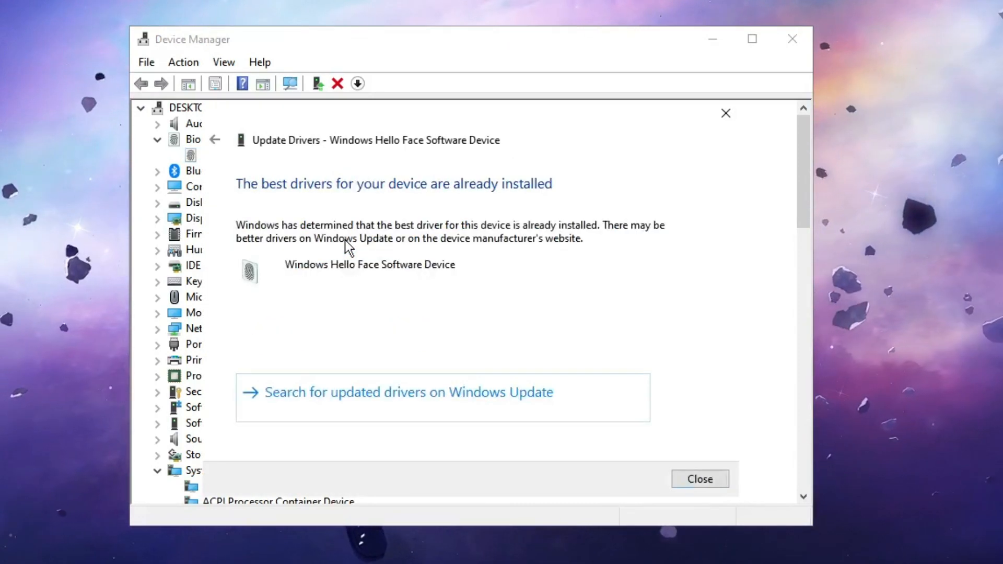
mouse_move(311, 189)
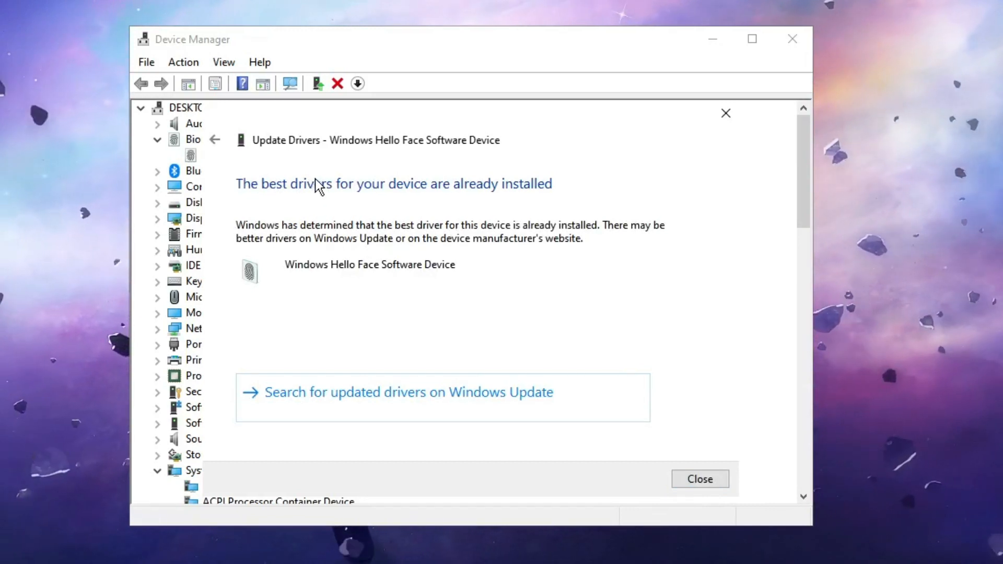
left_click(699, 479)
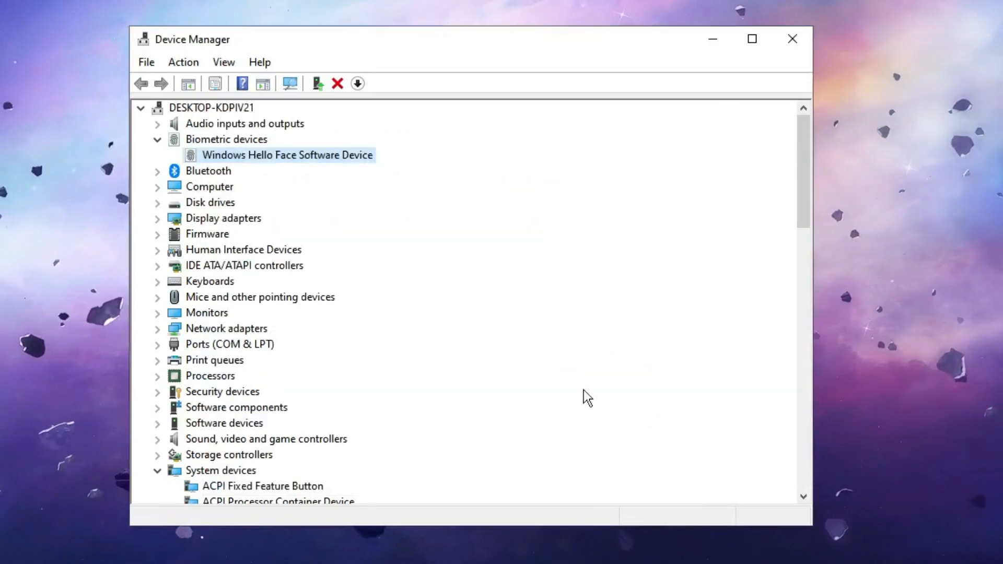
right_click(287, 155)
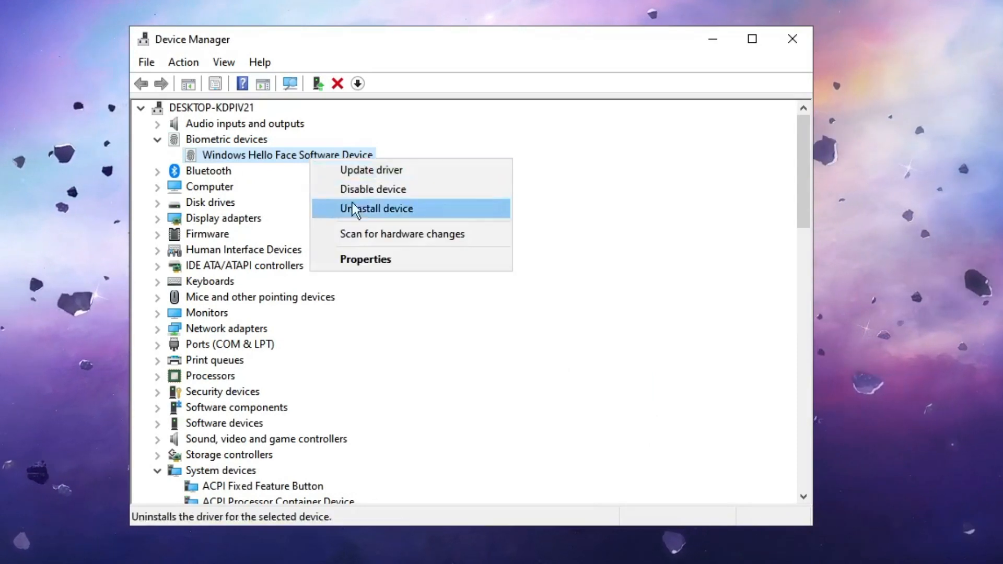
left_click(364, 259)
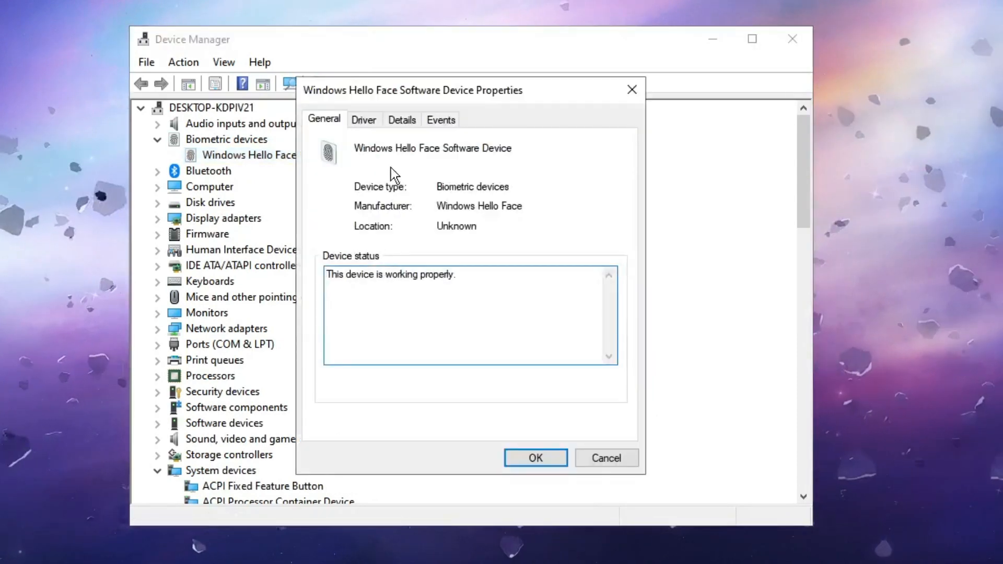
left_click(364, 119)
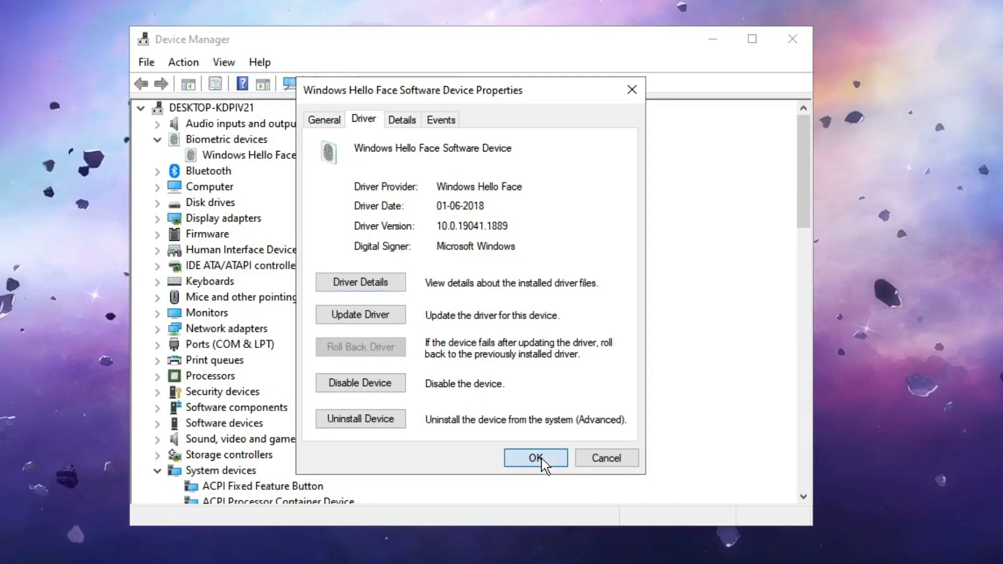
left_click(535, 458)
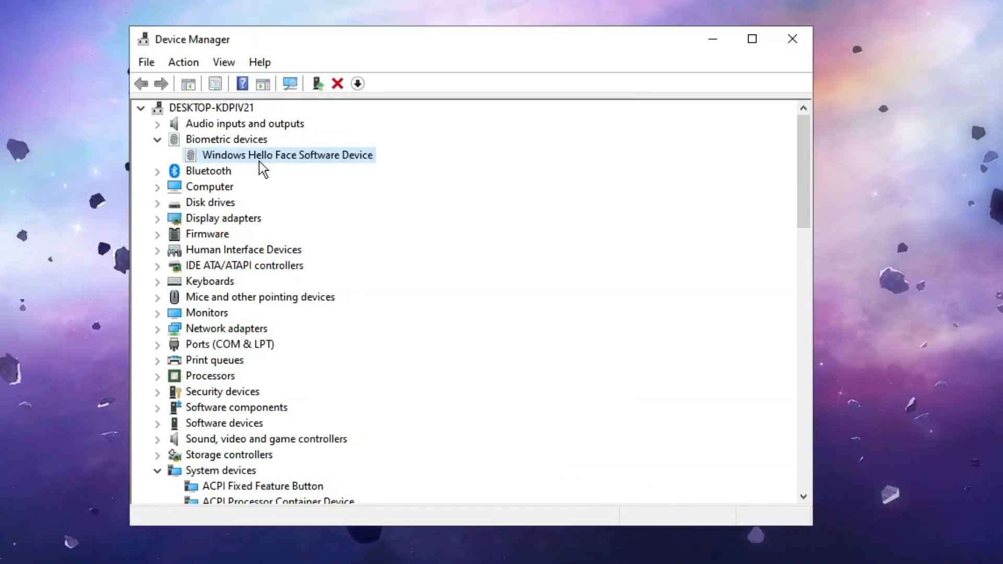
mouse_move(261, 161)
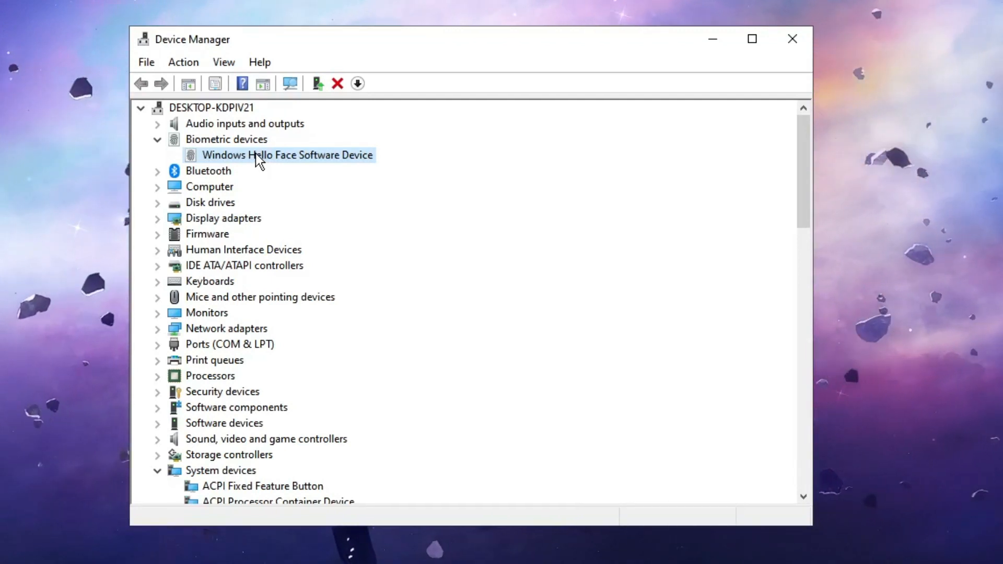
- Remove the Windows Hello Face Software Device via Uninstall device and confirm the removal
right_click(288, 155)
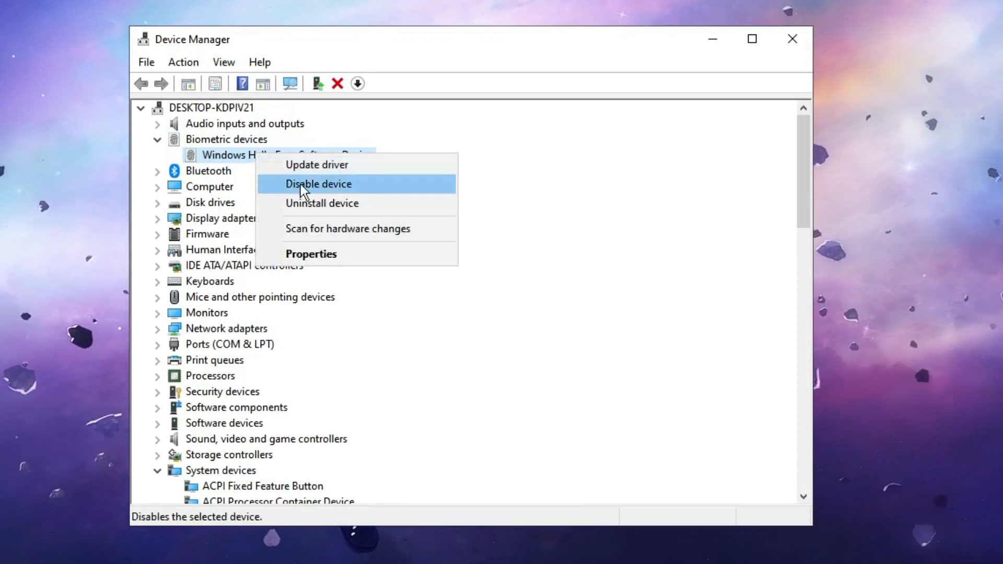
left_click(322, 203)
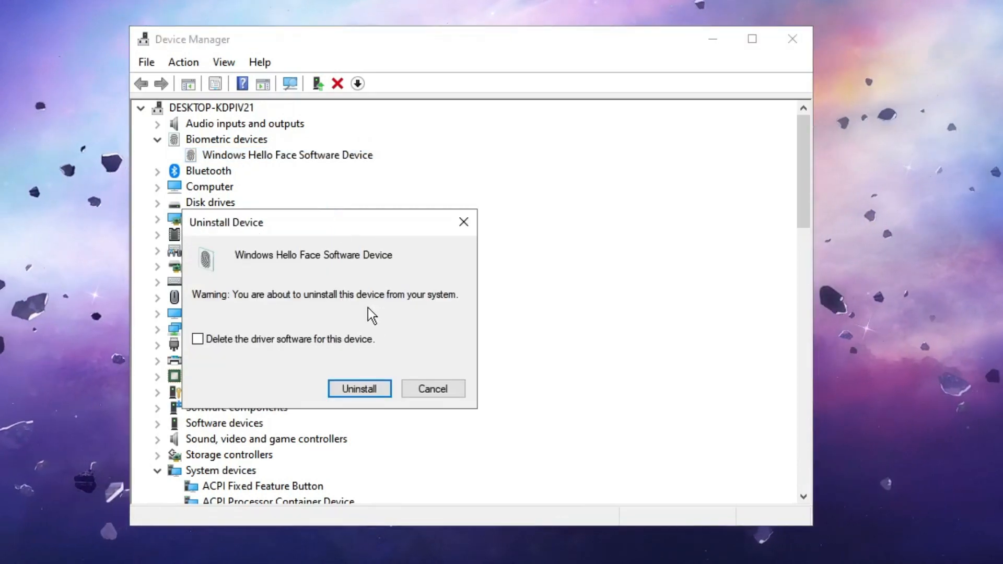
left_click(358, 389)
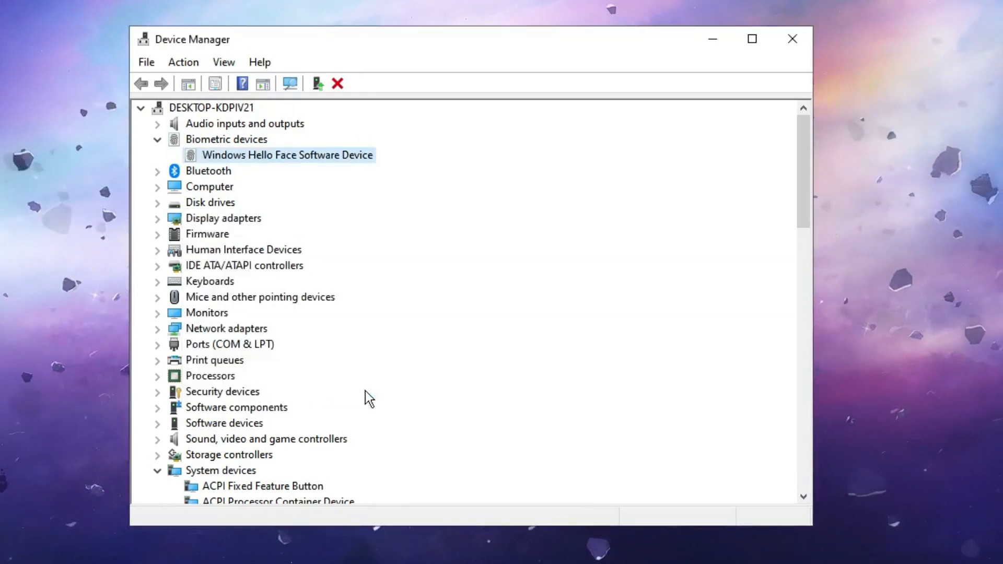